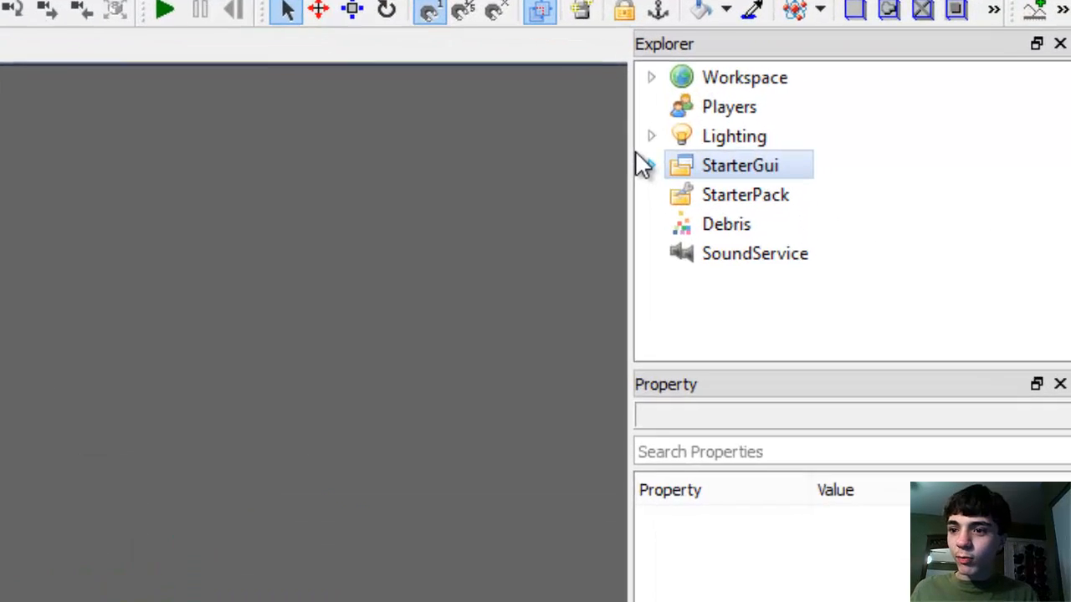
Expand StarterGui > 2DGame to PlayerScript and scroll to the main loop's empty wait() call.
{"action": "left_click", "coordinate": [651, 165]}
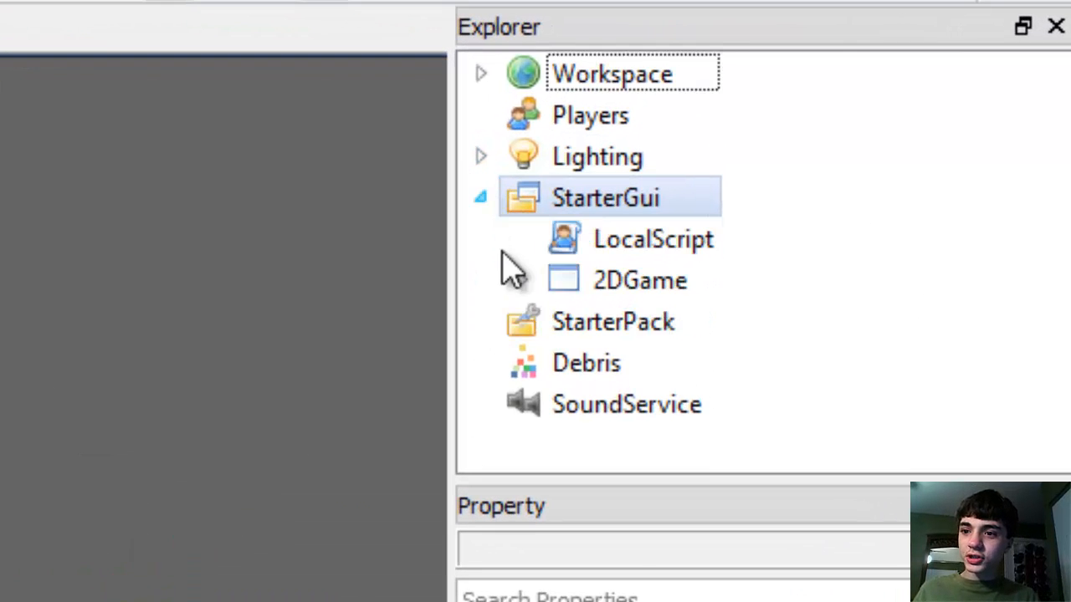
{"action": "left_click", "coordinate": [640, 281]}
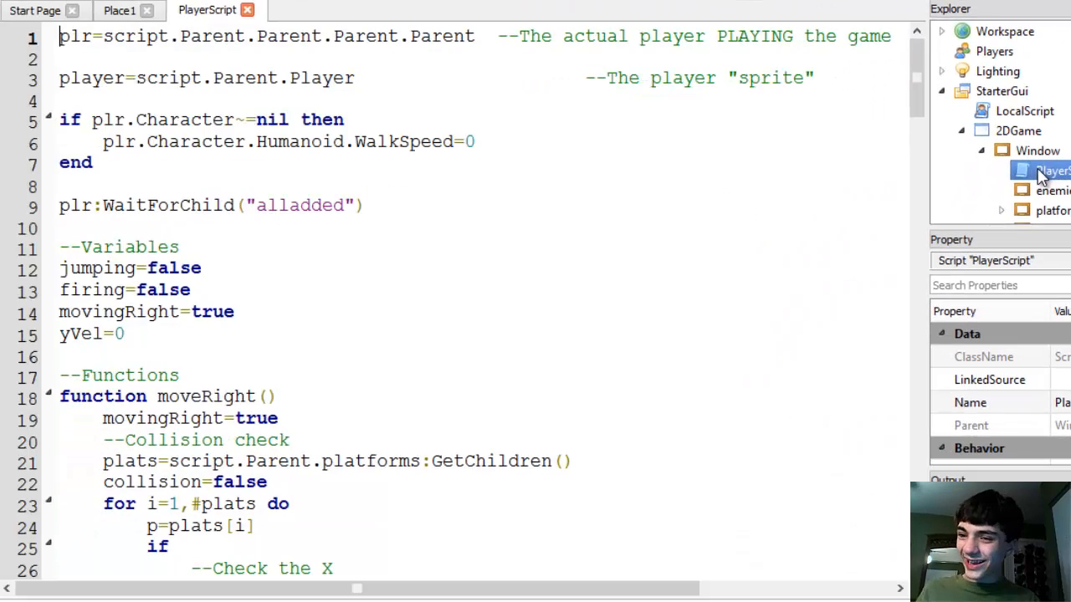
{"action": "scroll", "scroll_direction": "down", "scroll_amount": 3}
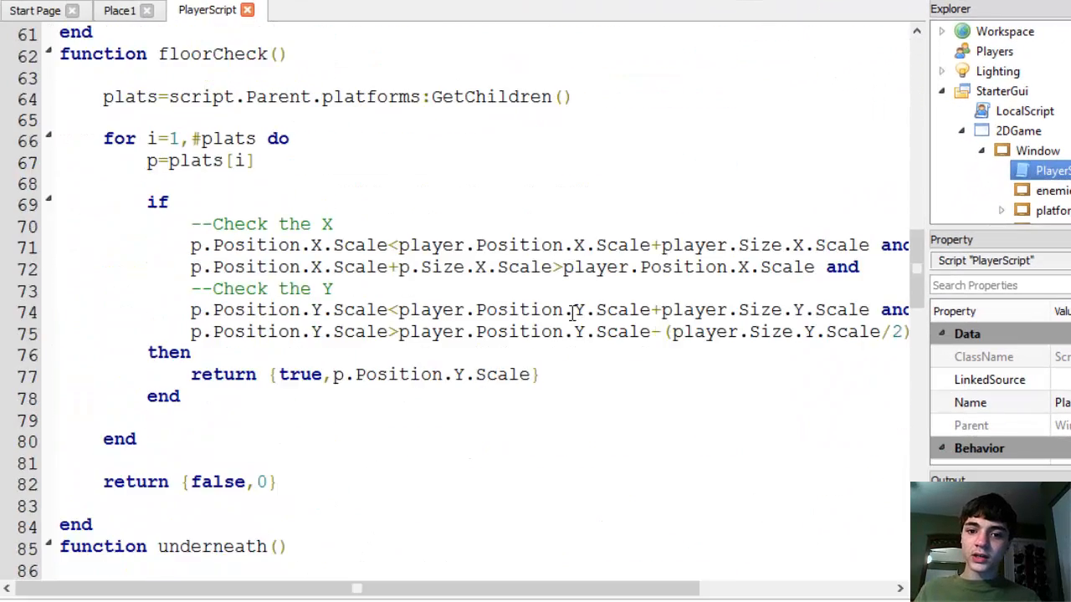
{"action": "scroll", "scroll_direction": "down", "scroll_amount": 3}
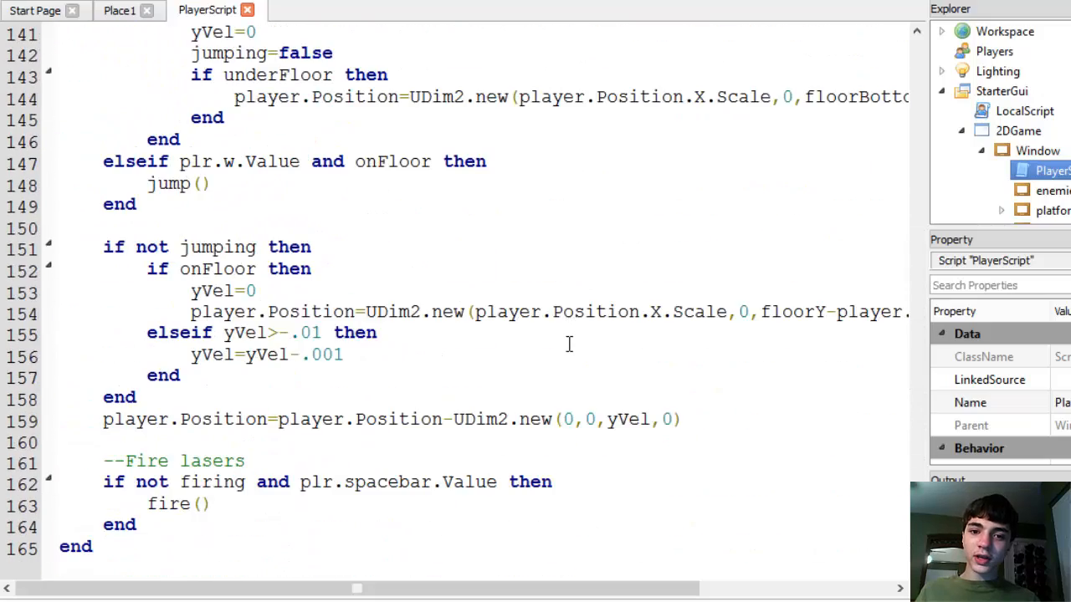
{"action": "scroll", "scroll_direction": "up", "scroll_amount": 3}
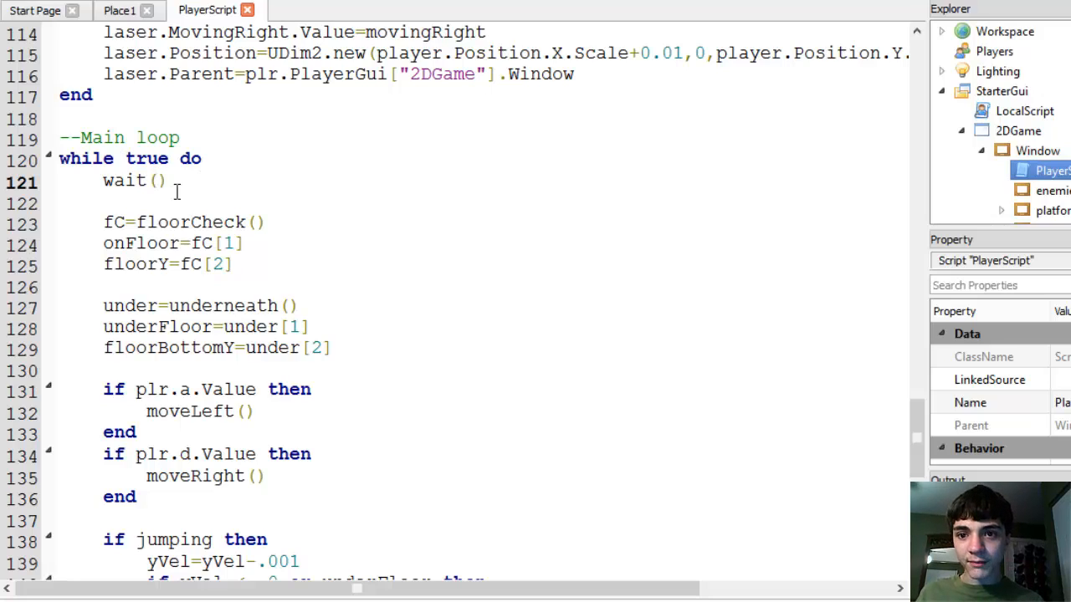
{"action": "scroll", "scroll_direction": "down", "scroll_amount": 3}
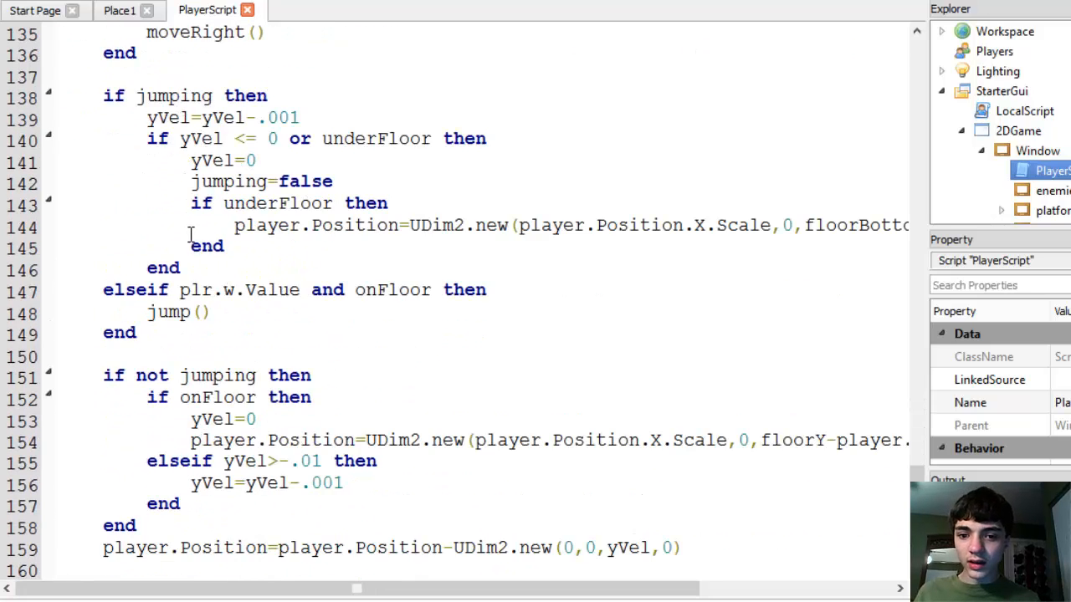
{"action": "scroll", "scroll_direction": "down", "scroll_amount": 3}
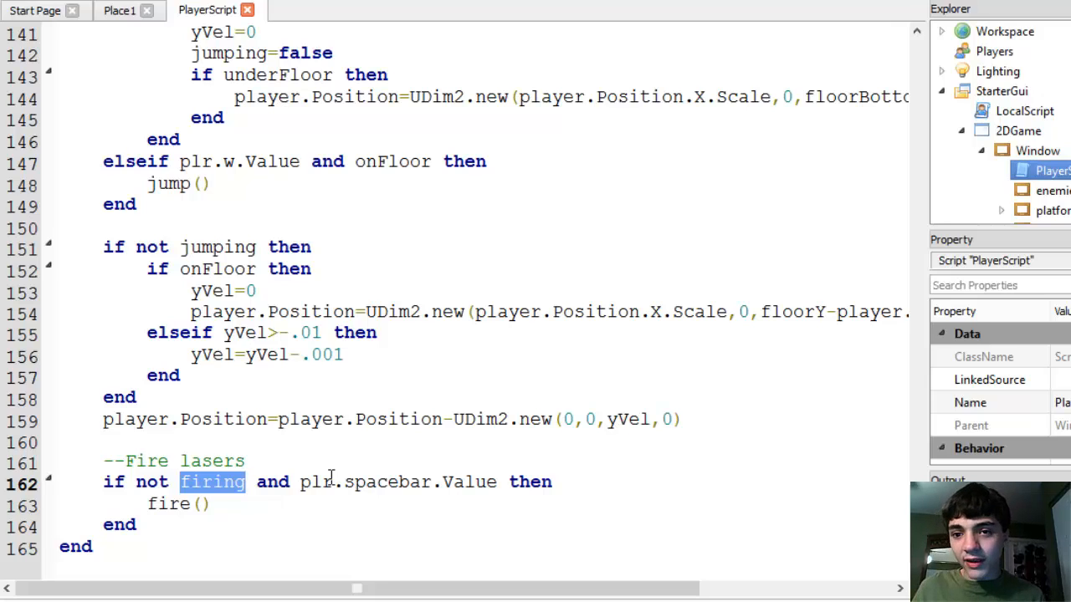
{"action": "scroll", "scroll_direction": "up", "scroll_amount": 3}
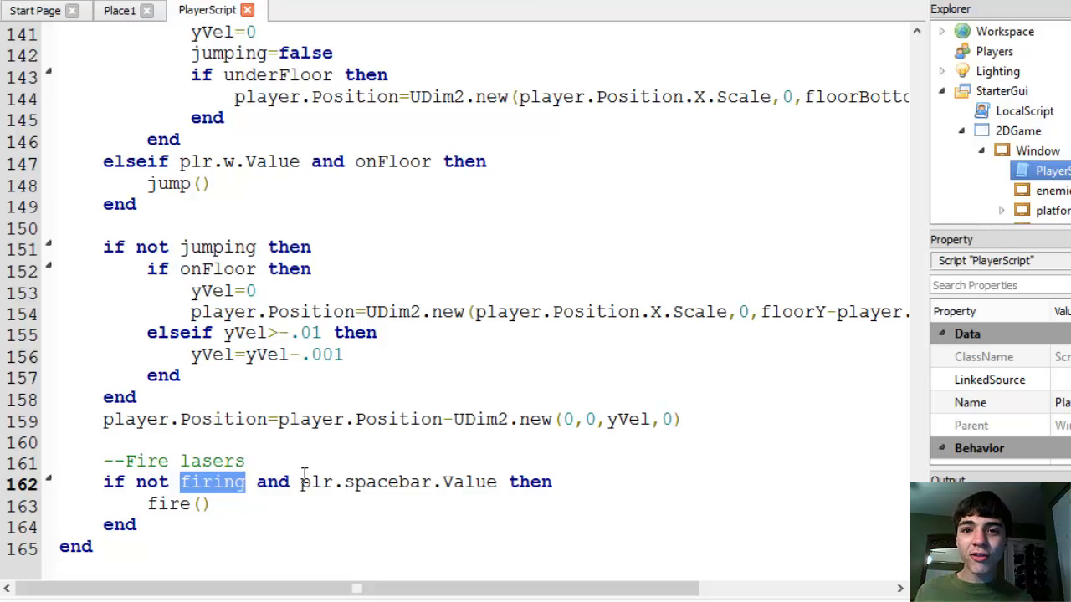
{"action": "scroll", "scroll_direction": "up", "scroll_amount": 3}
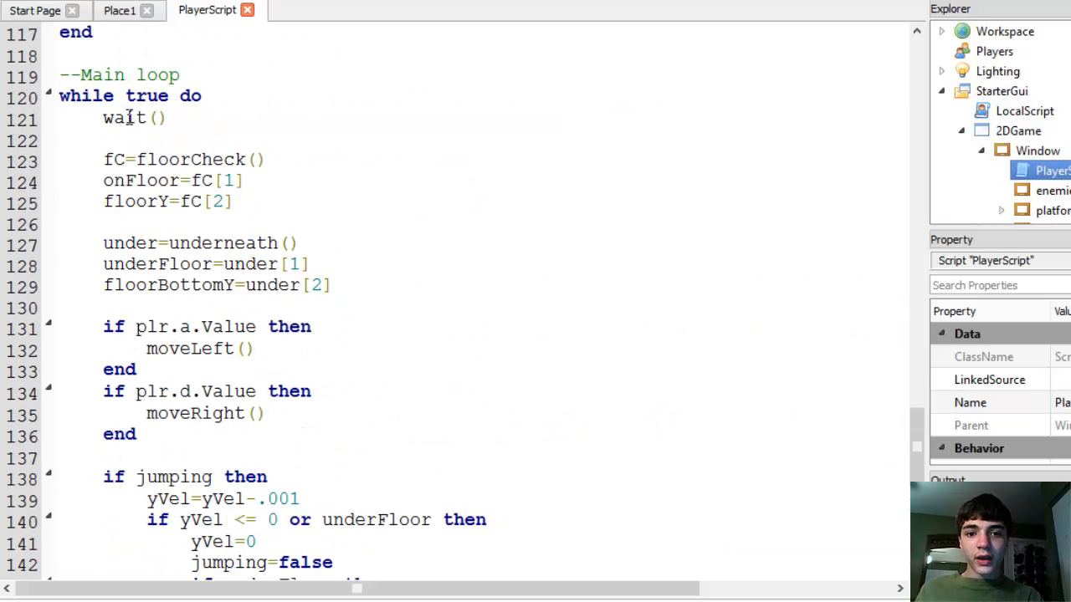
{"action": "left_click", "coordinate": [175, 118]}
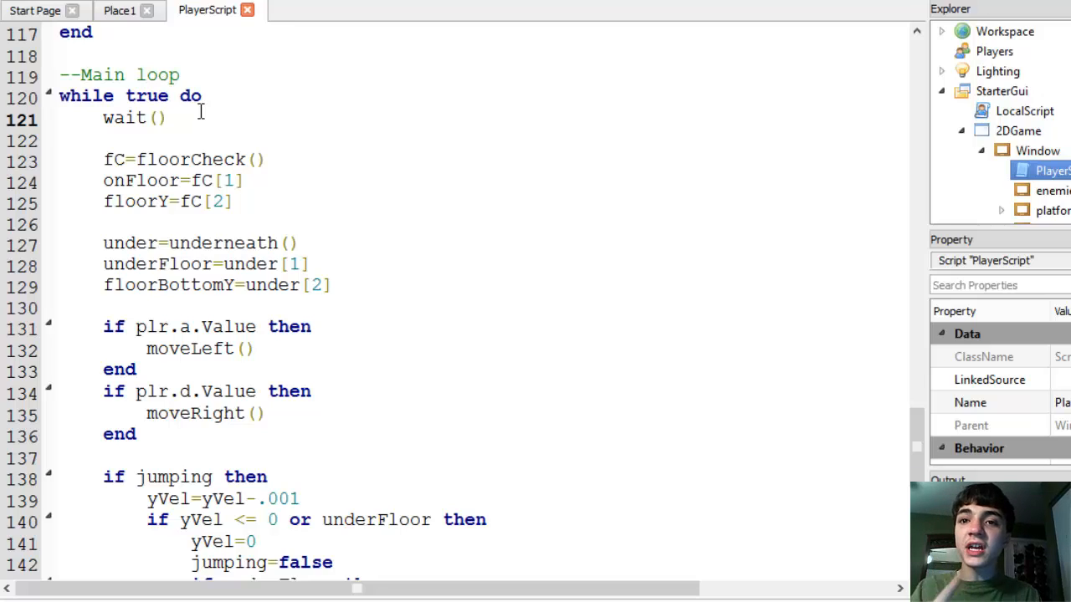
{"action": "left_click", "coordinate": [167, 118]}
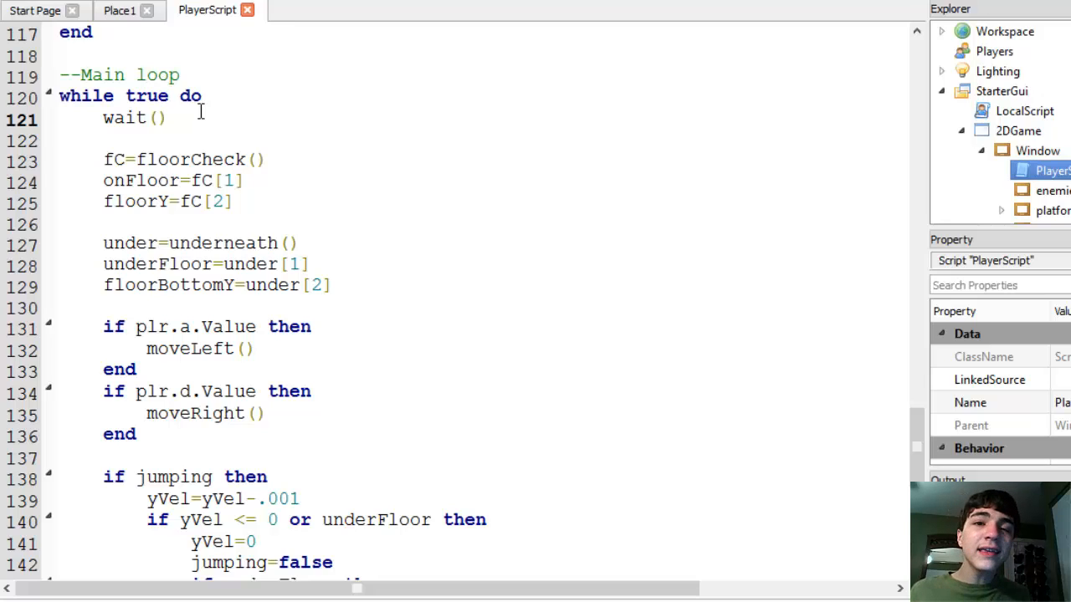
{"action": "left_click", "coordinate": [169, 118]}
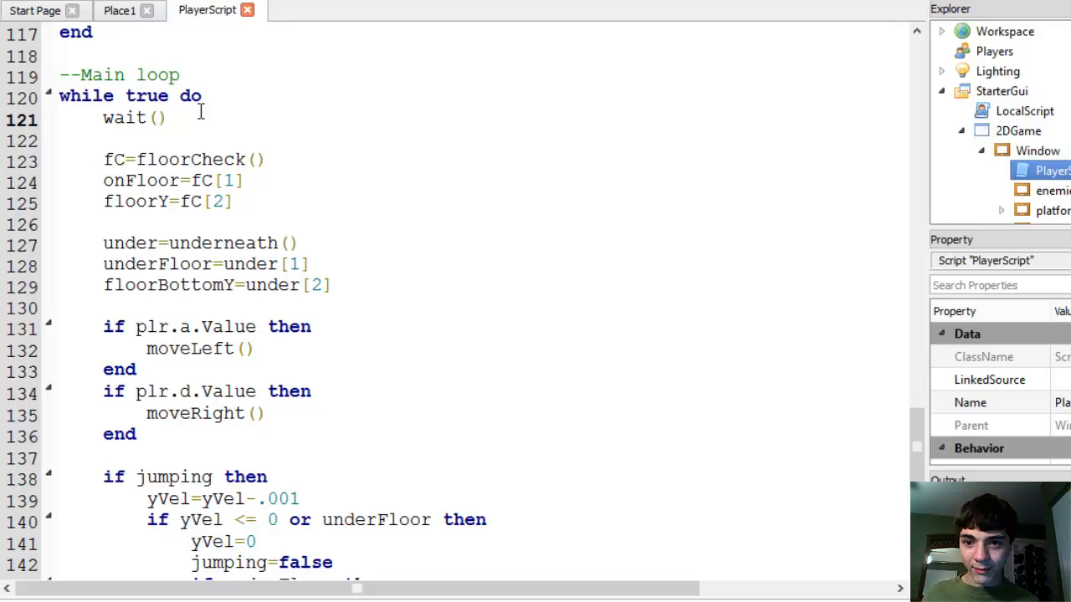
{"action": "left_click", "coordinate": [167, 117]}
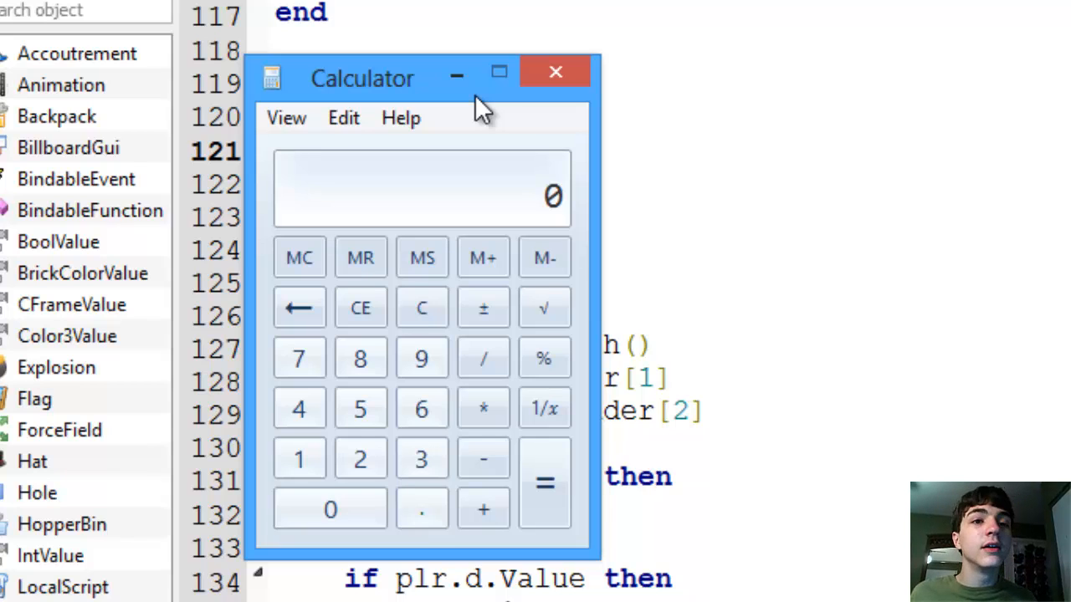
{"action": "mouse_move", "coordinate": [482, 257]}
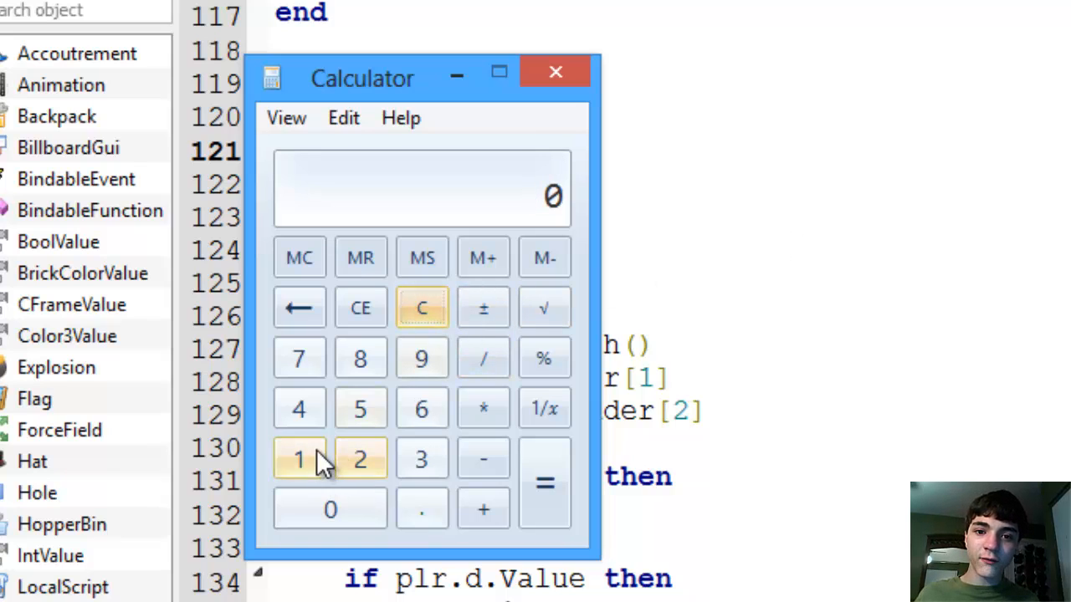
Compute 1/60 = 0.0166666666666667 in Calculator and return to the script's wait call.
{"action": "left_click", "coordinate": [422, 408]}
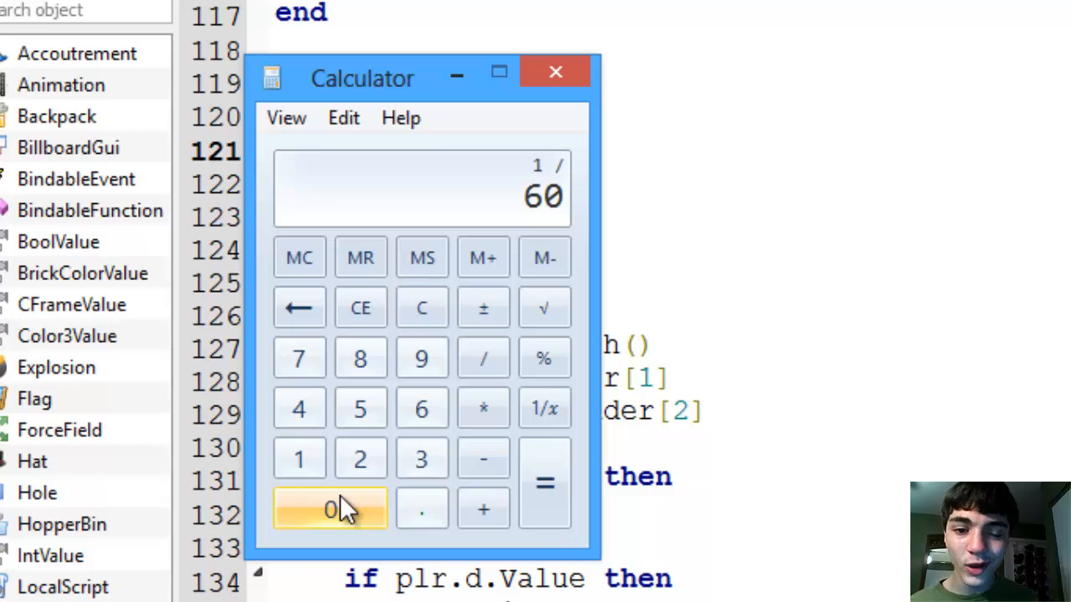
{"action": "left_click", "coordinate": [544, 484]}
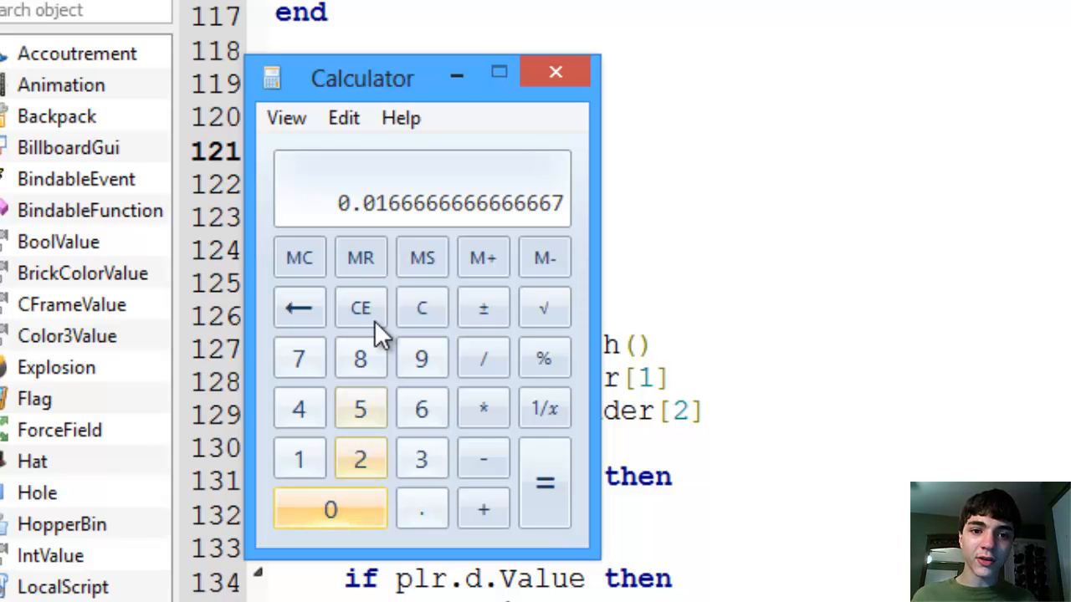
{"action": "mouse_move", "coordinate": [464, 221]}
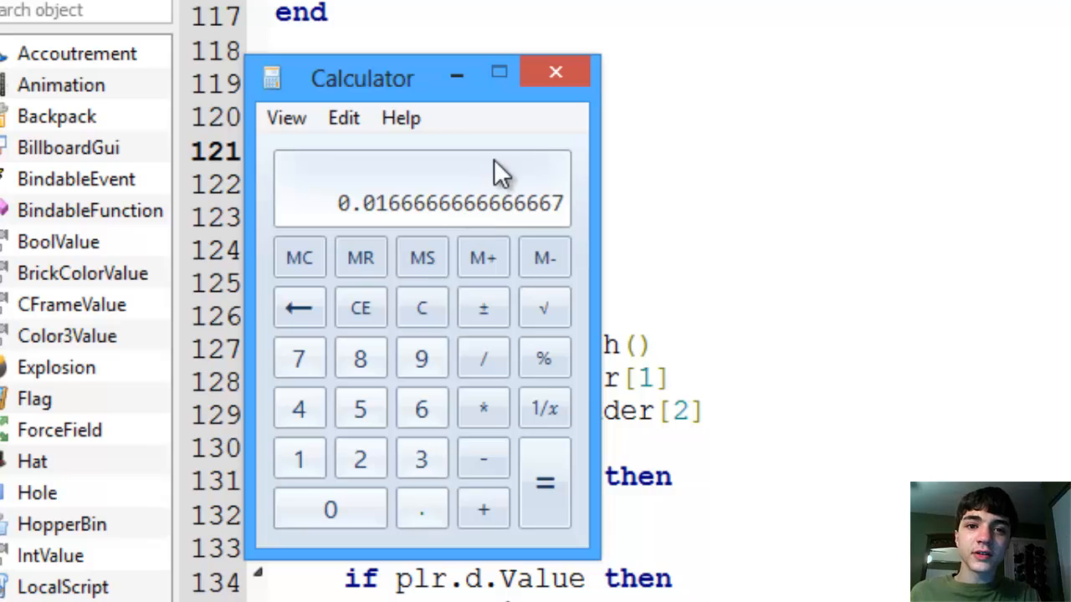
{"action": "left_click", "coordinate": [556, 71]}
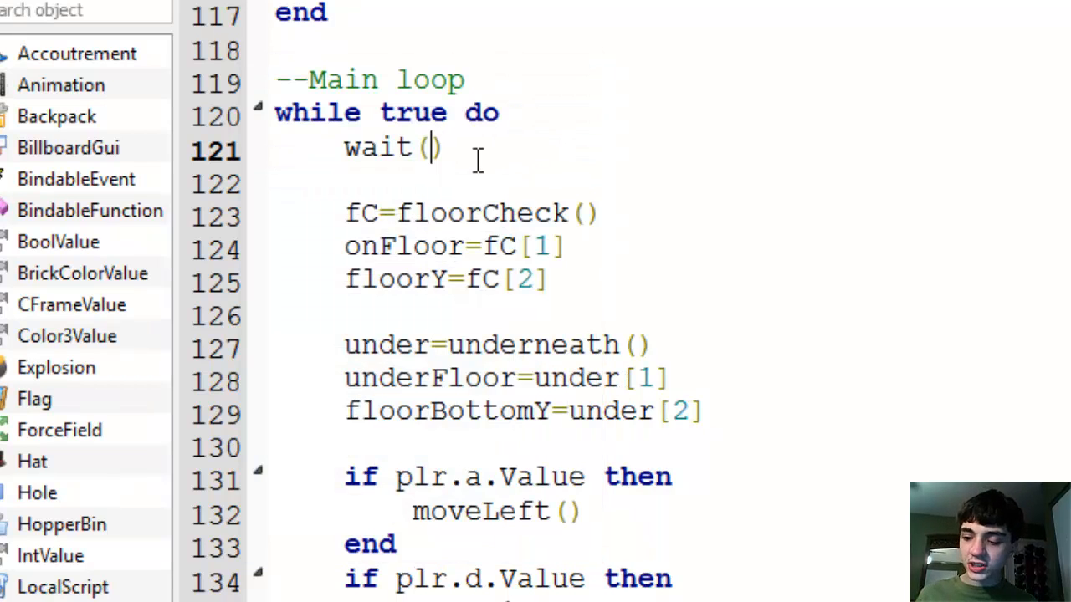
{"action": "type", "text": "0."}
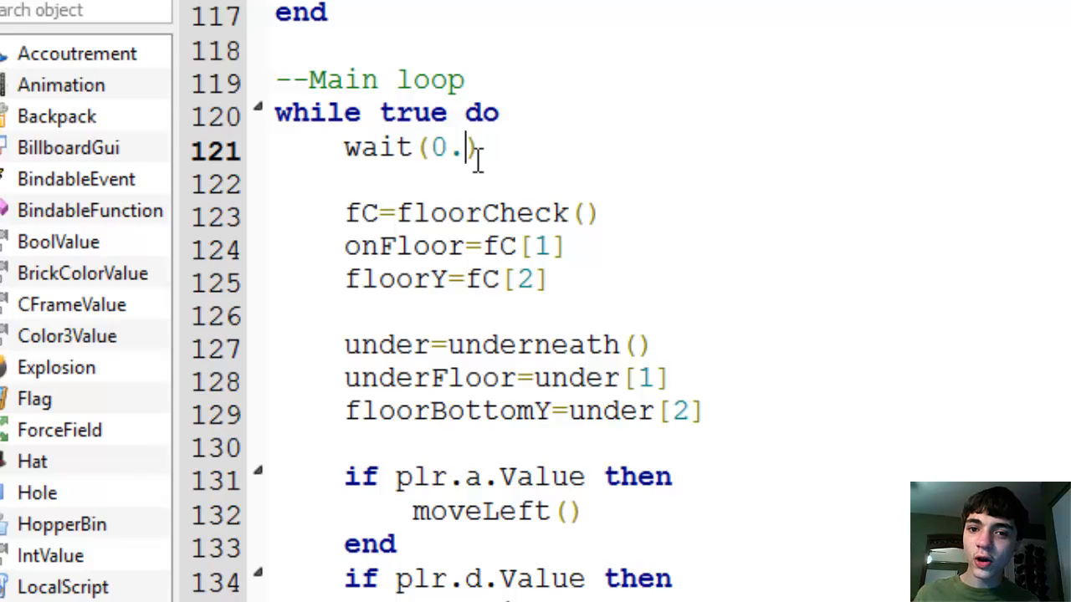
{"action": "type", "text": "01"}
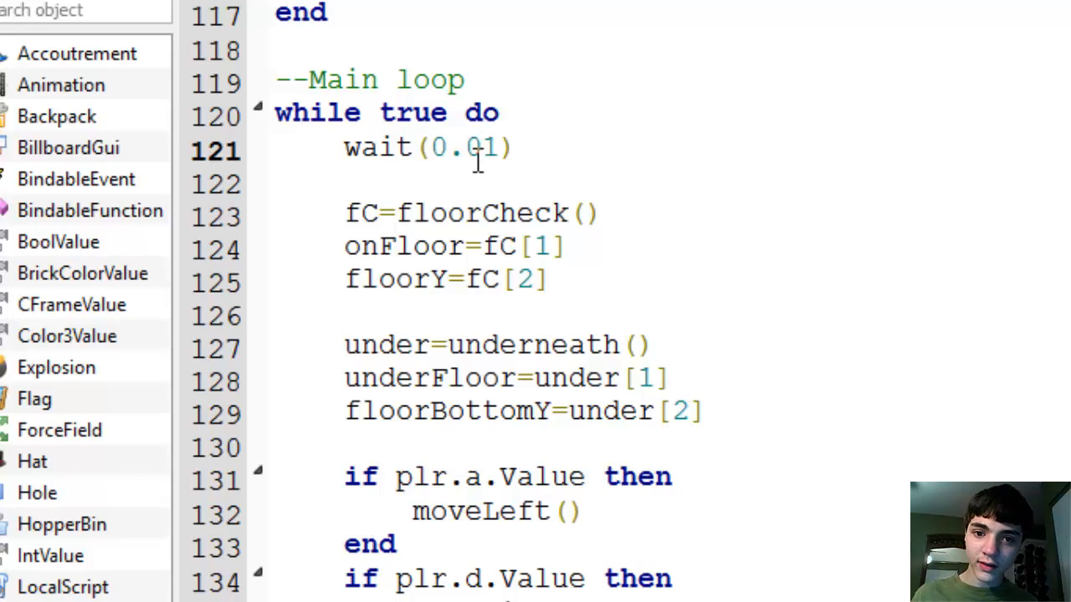
{"action": "type", "text": "7"}
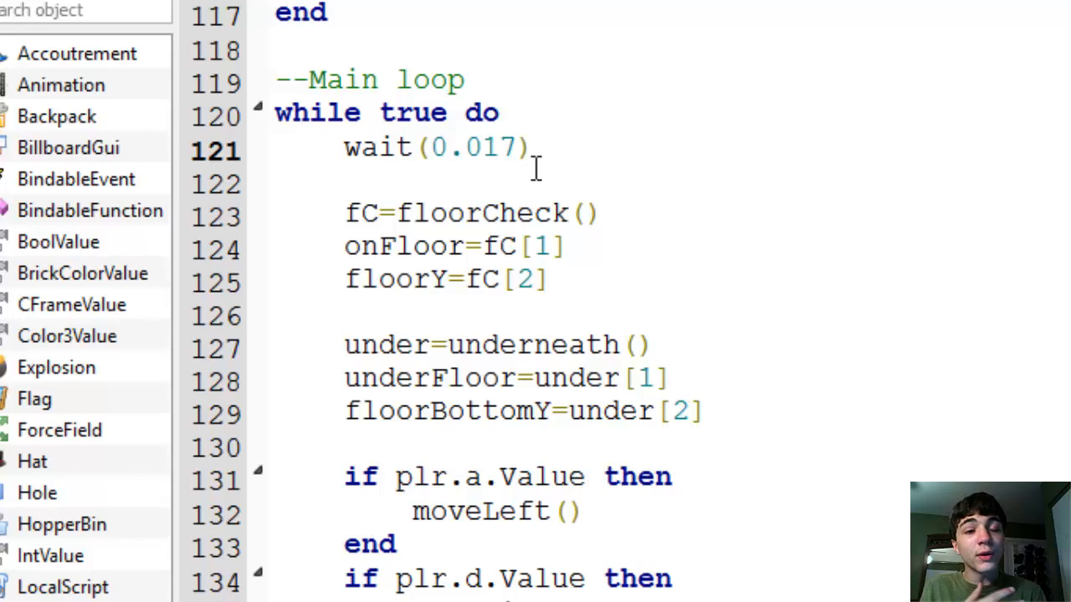
{"action": "left_click", "coordinate": [516, 148]}
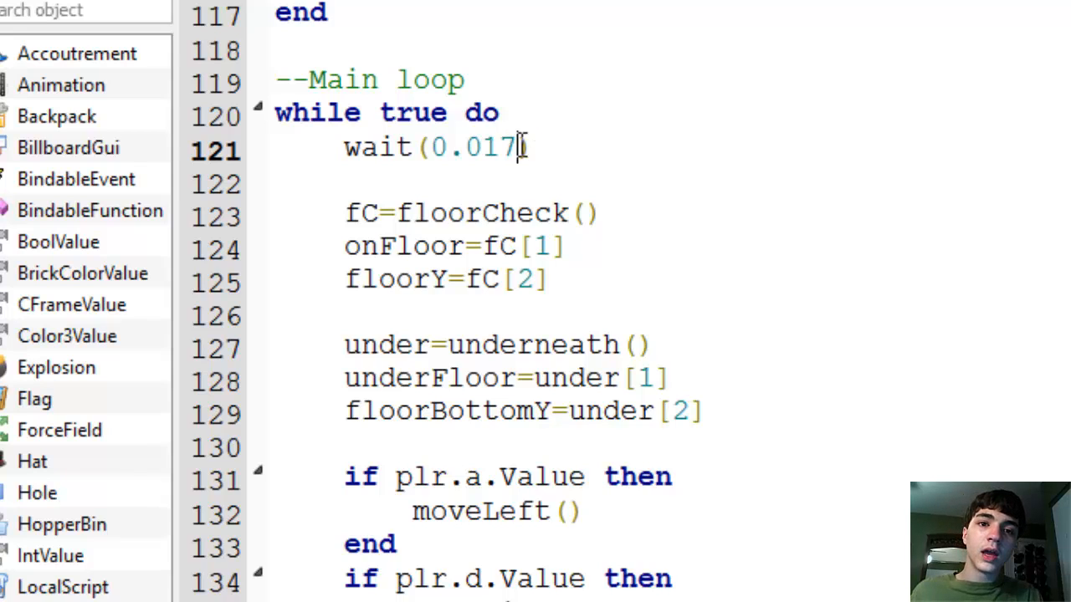
{"action": "double_click", "coordinate": [474, 147]}
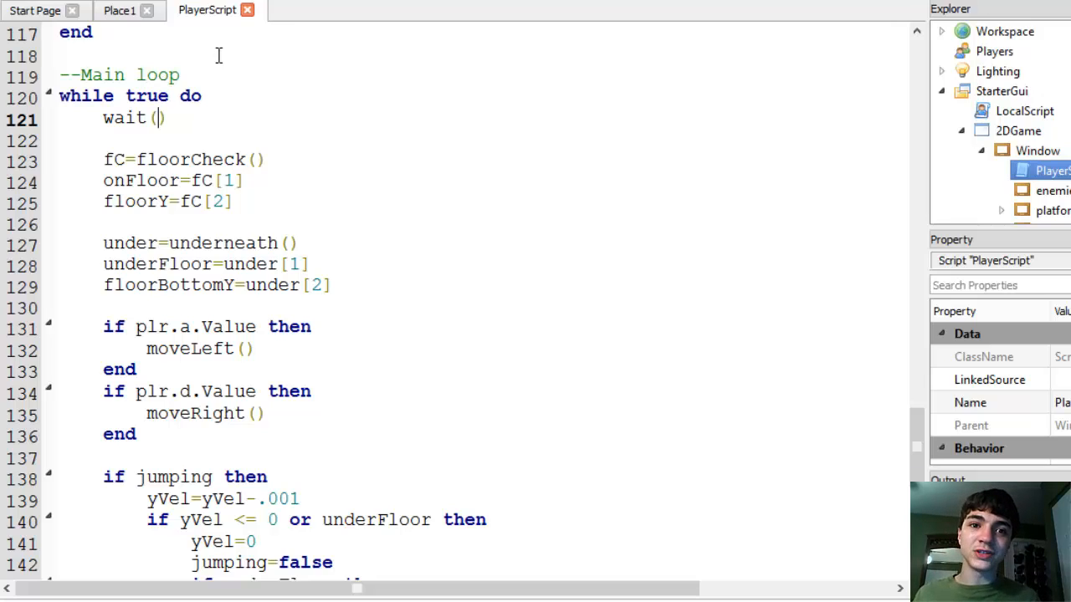
Insert a NumberValue into the Workspace from Basic Objects.
{"action": "left_click", "coordinate": [119, 10]}
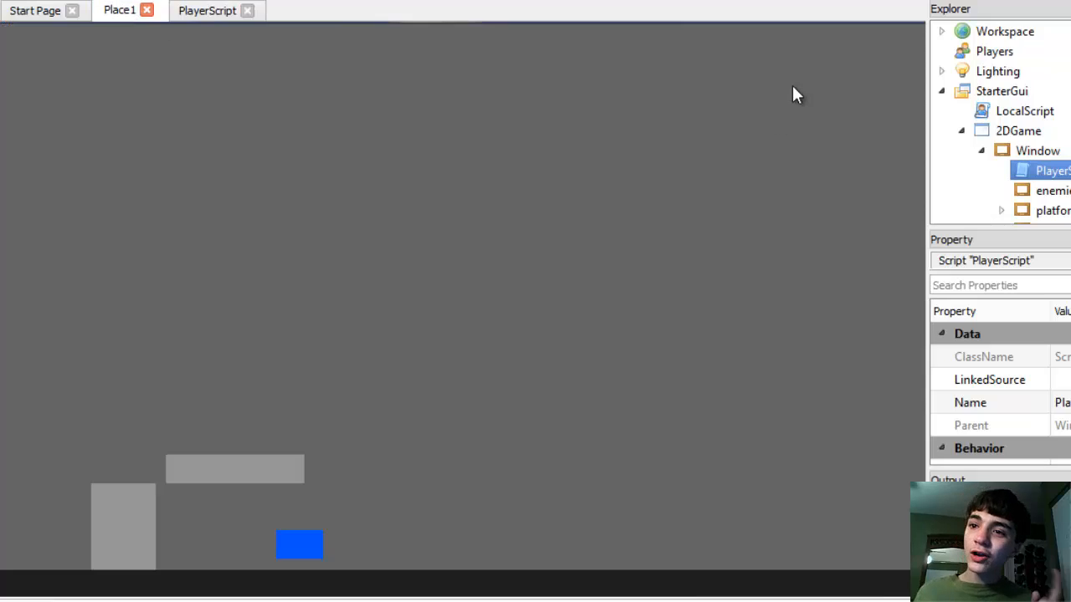
{"action": "left_click", "coordinate": [1004, 31]}
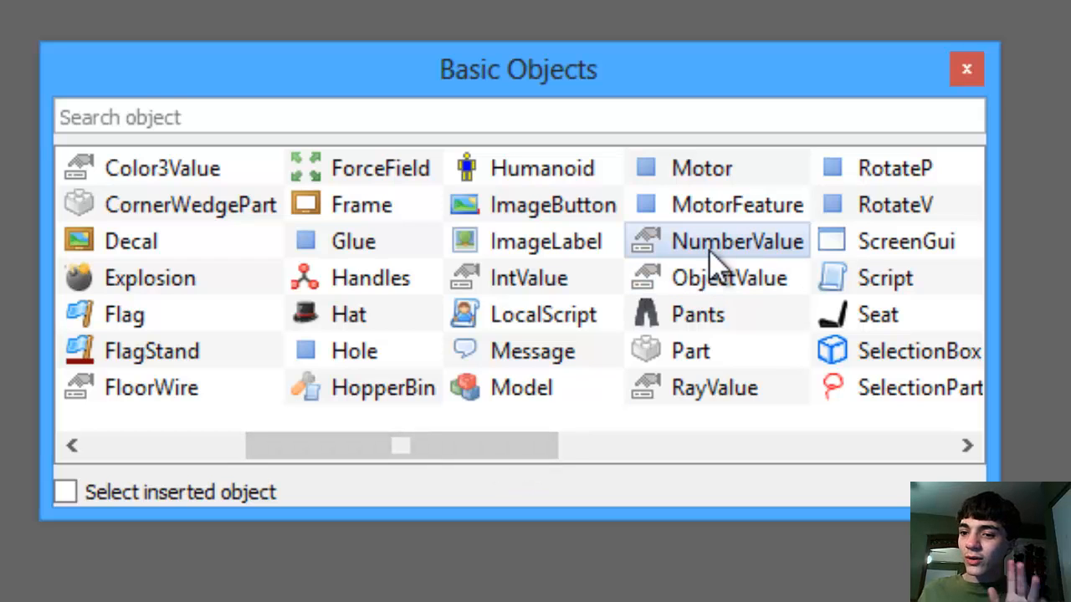
{"action": "left_click", "coordinate": [716, 241]}
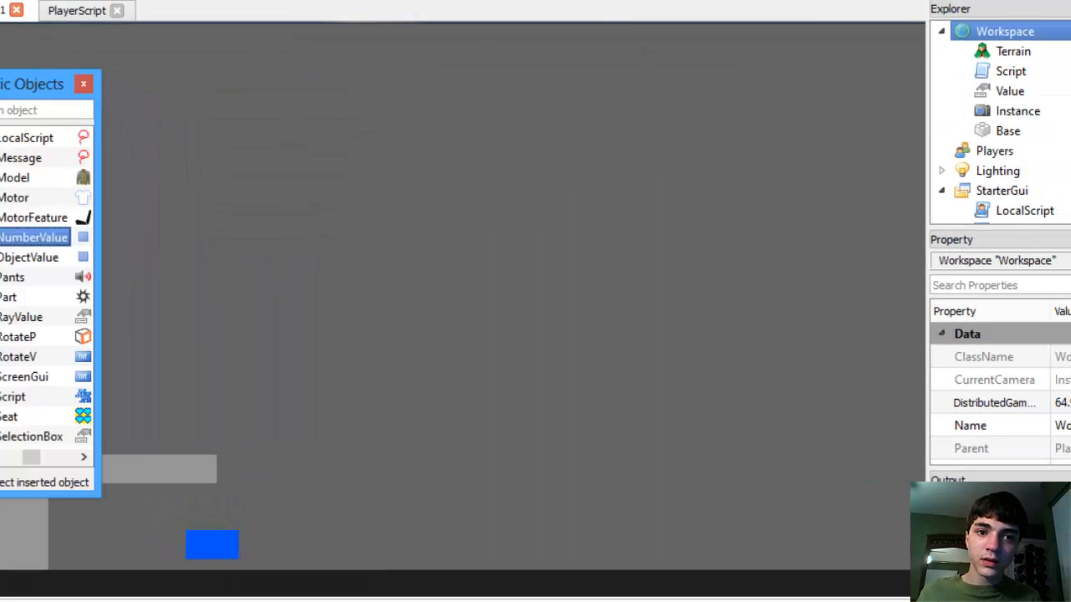
{"action": "left_click", "coordinate": [83, 83]}
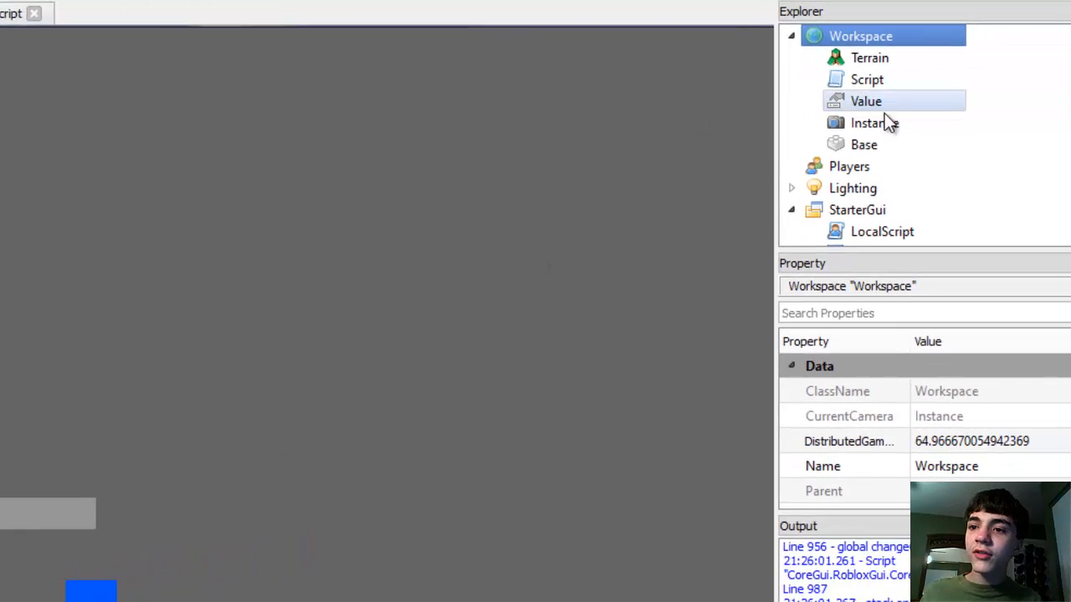
Name the new value UpdateRate and set its Value to 0.017.
{"action": "left_click", "coordinate": [866, 101]}
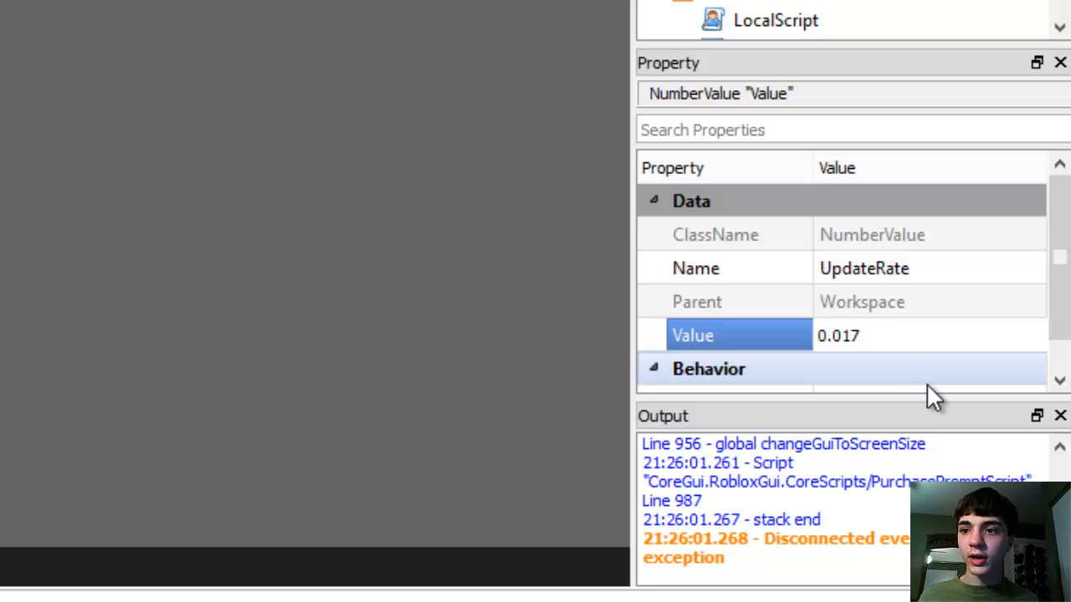
{"action": "left_click", "coordinate": [869, 336]}
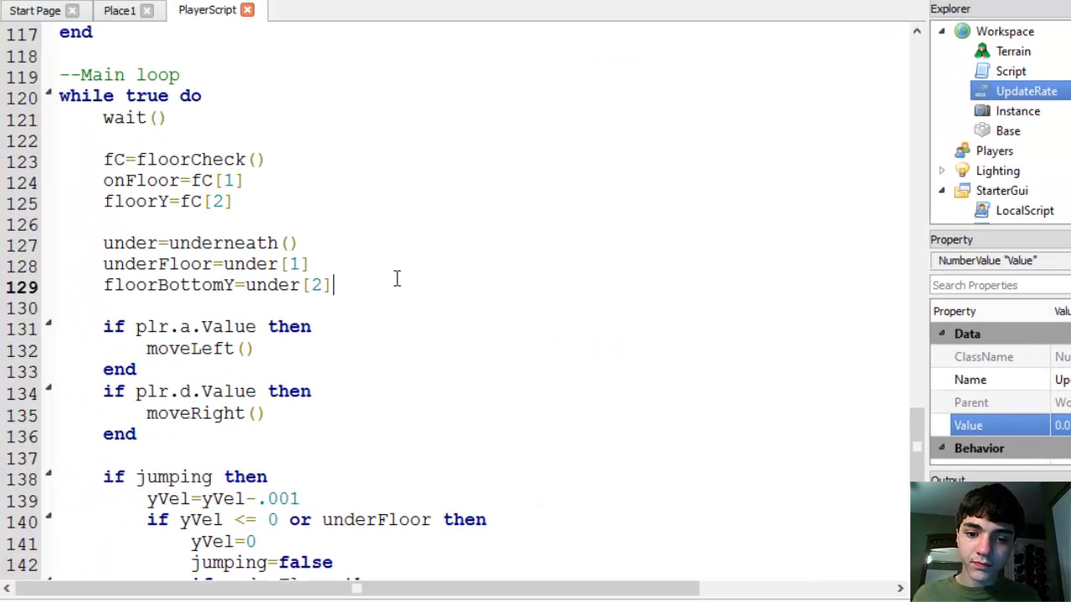
Make the main loop wait(game.Workspace.UpdateRate.Value) on line 121.
{"action": "scroll", "scroll_direction": "down", "scroll_amount": 3}
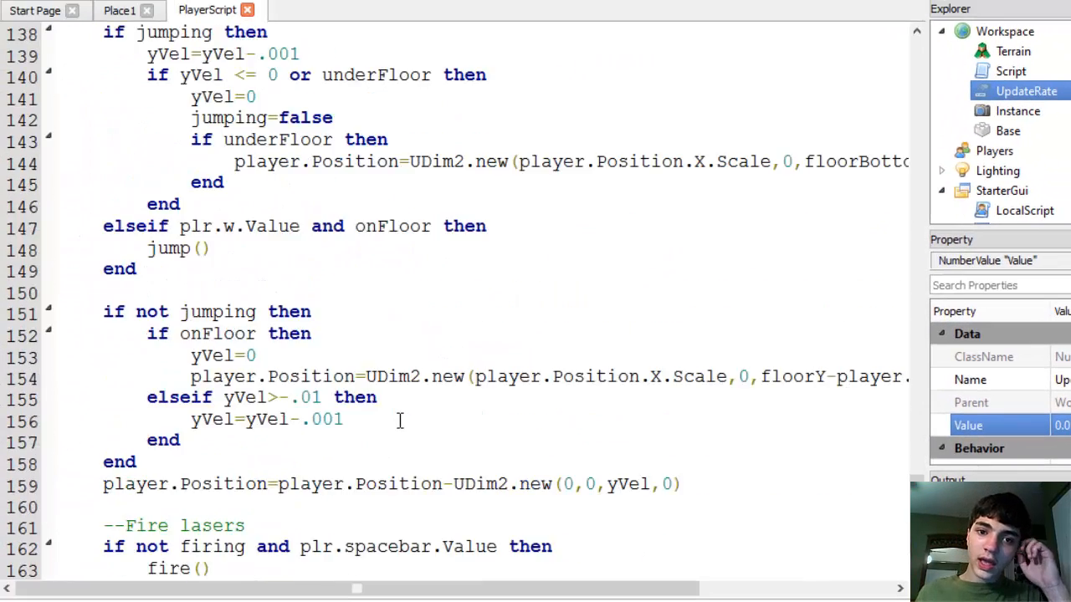
{"action": "scroll", "scroll_direction": "up", "scroll_amount": 3}
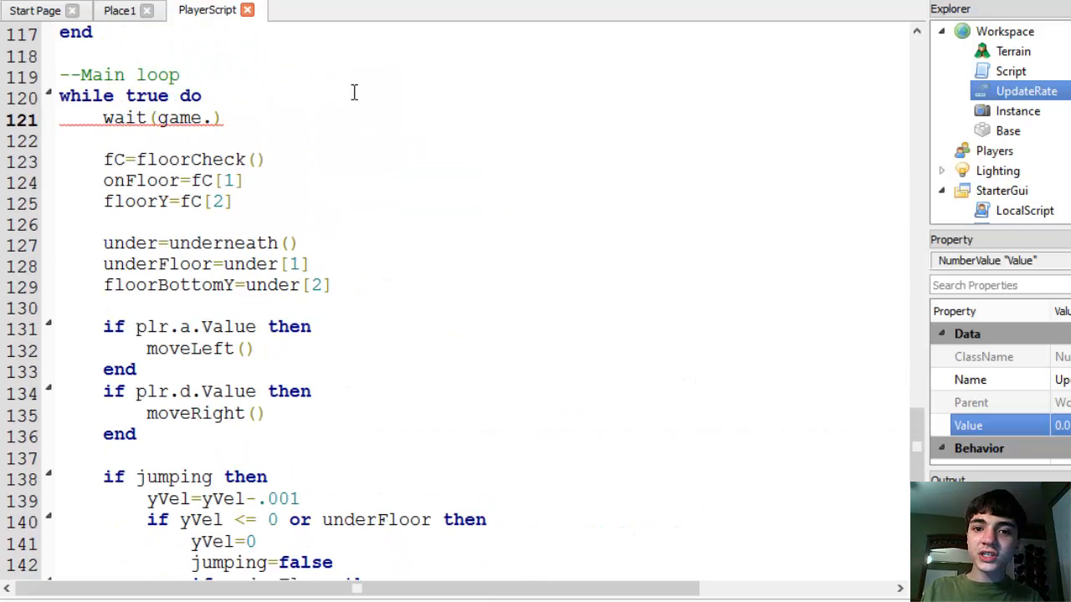
{"action": "type", "text": "Workspace.Upd"}
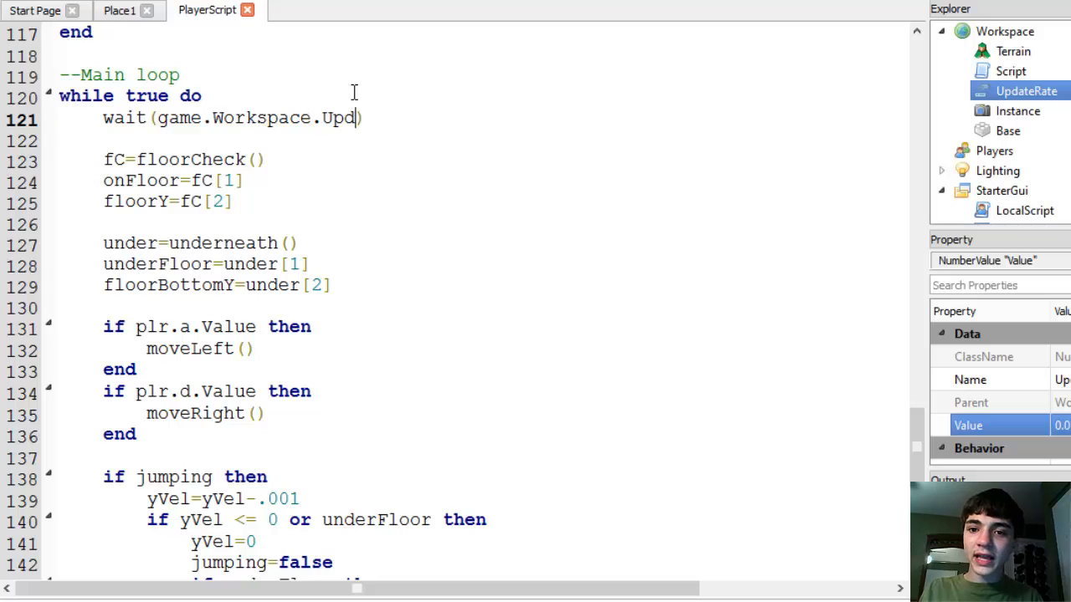
{"action": "type", "text": "ateRate.Value"}
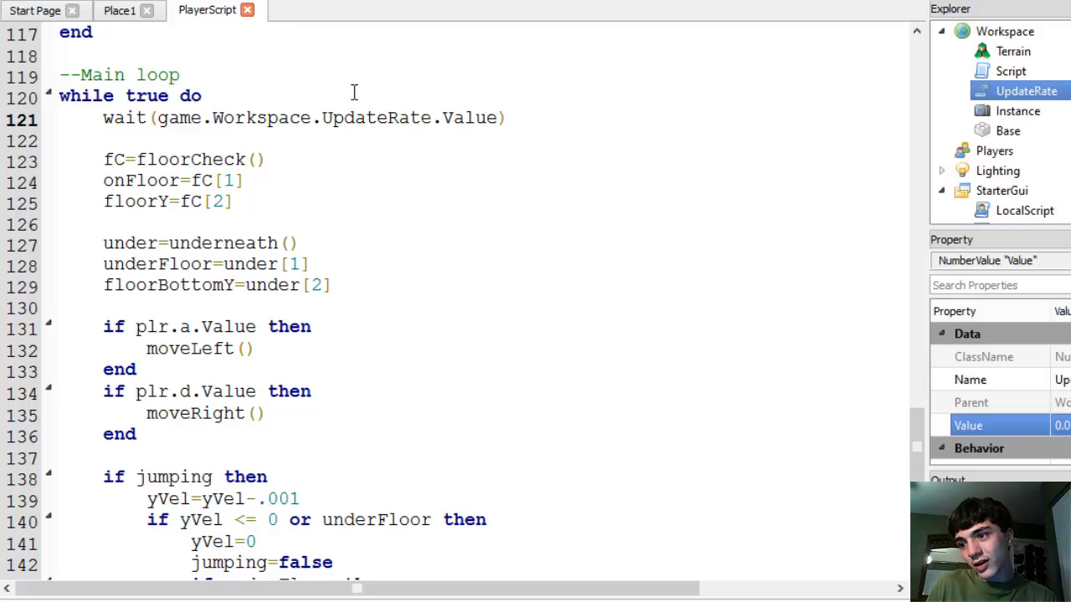
{"action": "left_click", "coordinate": [497, 118]}
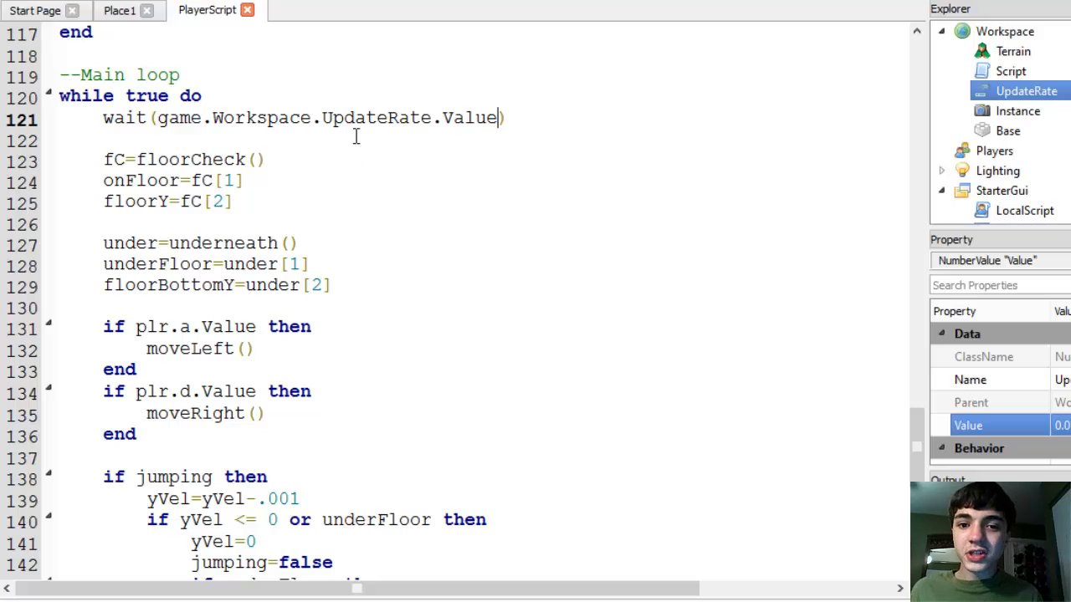
Remove the debug print line from the fire function.
{"action": "scroll", "scroll_direction": "down", "scroll_amount": 3}
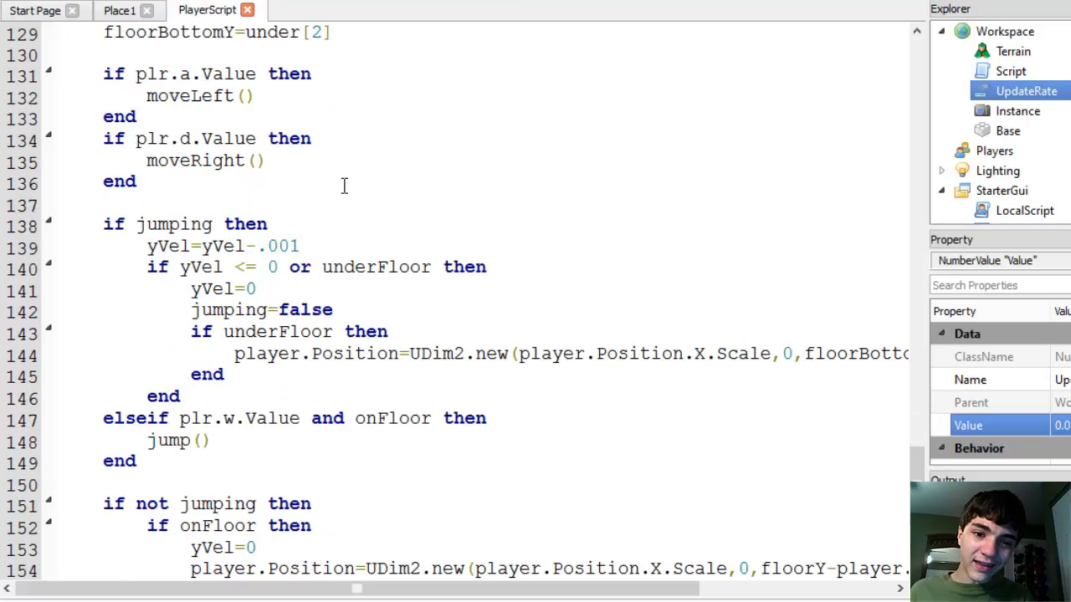
{"action": "scroll", "scroll_direction": "up", "scroll_amount": 3}
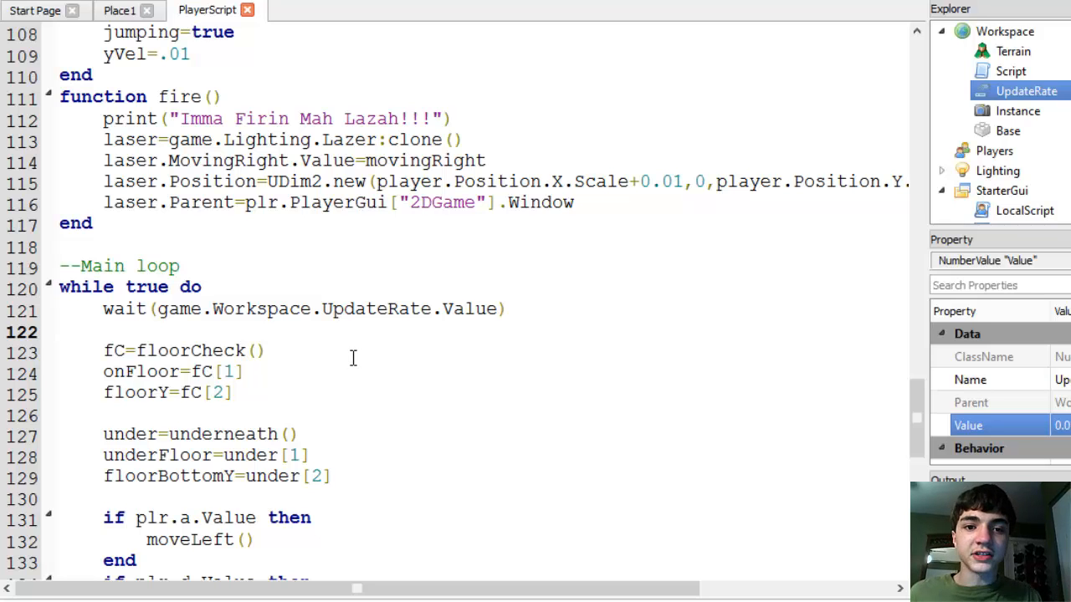
{"action": "scroll", "scroll_direction": "down", "scroll_amount": 3}
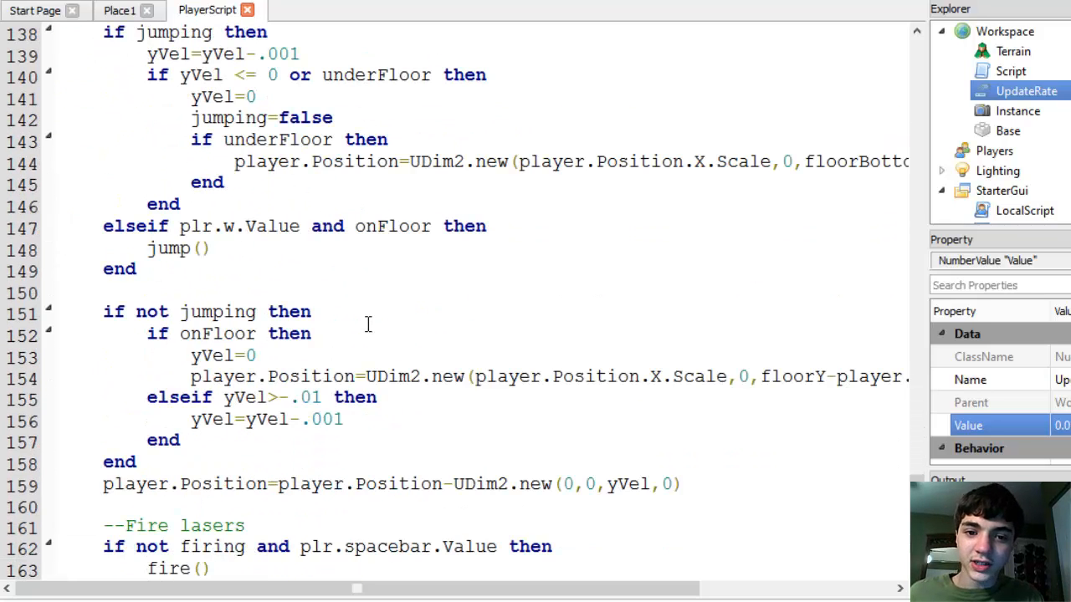
{"action": "scroll", "scroll_direction": "down", "scroll_amount": 3}
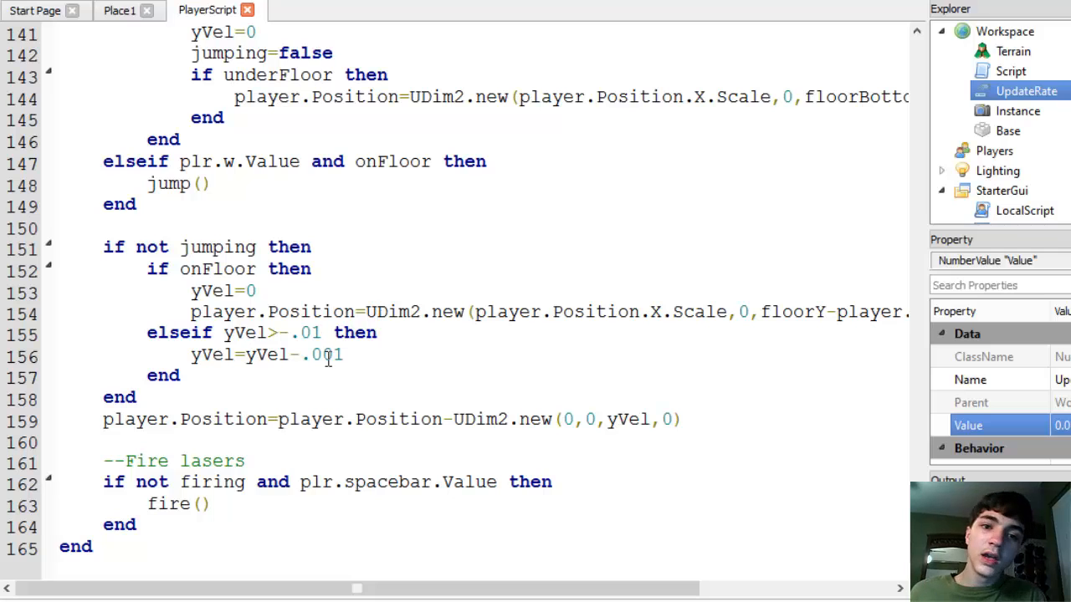
{"action": "scroll", "scroll_direction": "up", "scroll_amount": 3}
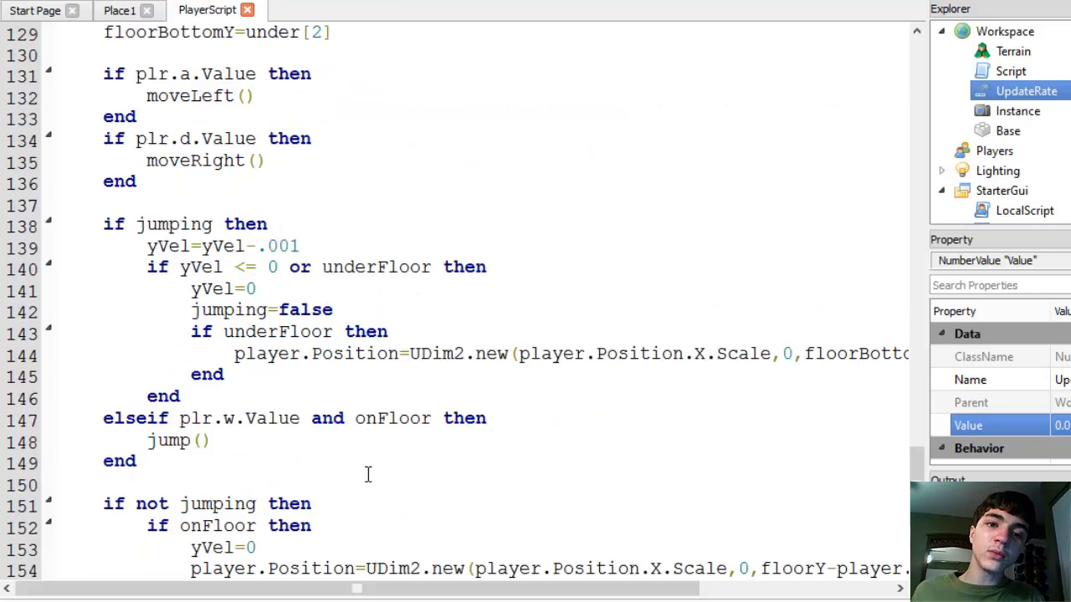
{"action": "scroll", "scroll_direction": "up", "scroll_amount": 3}
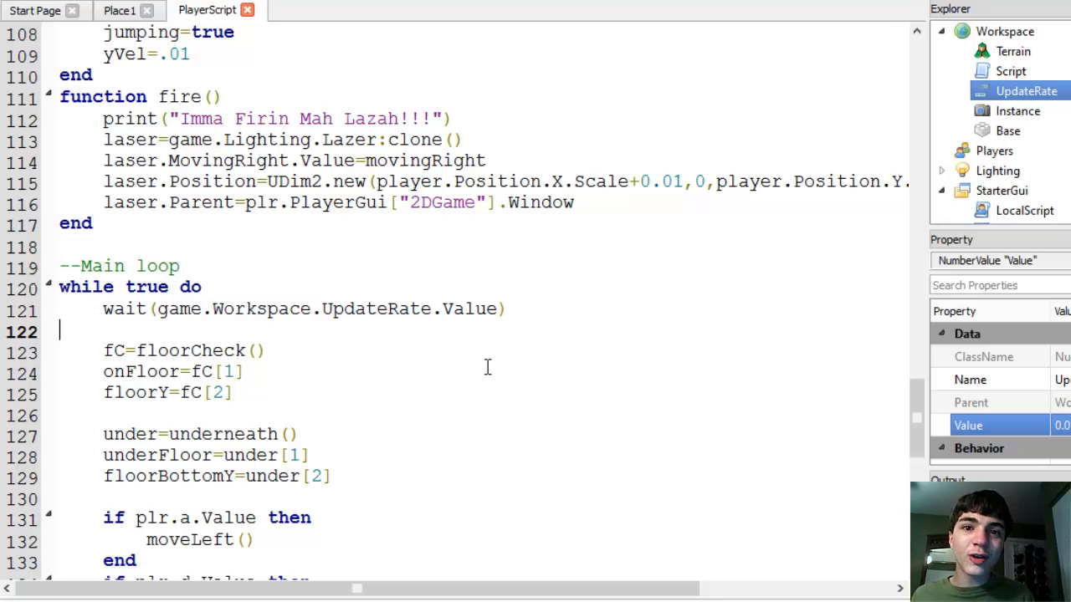
{"action": "mouse_move", "coordinate": [542, 320]}
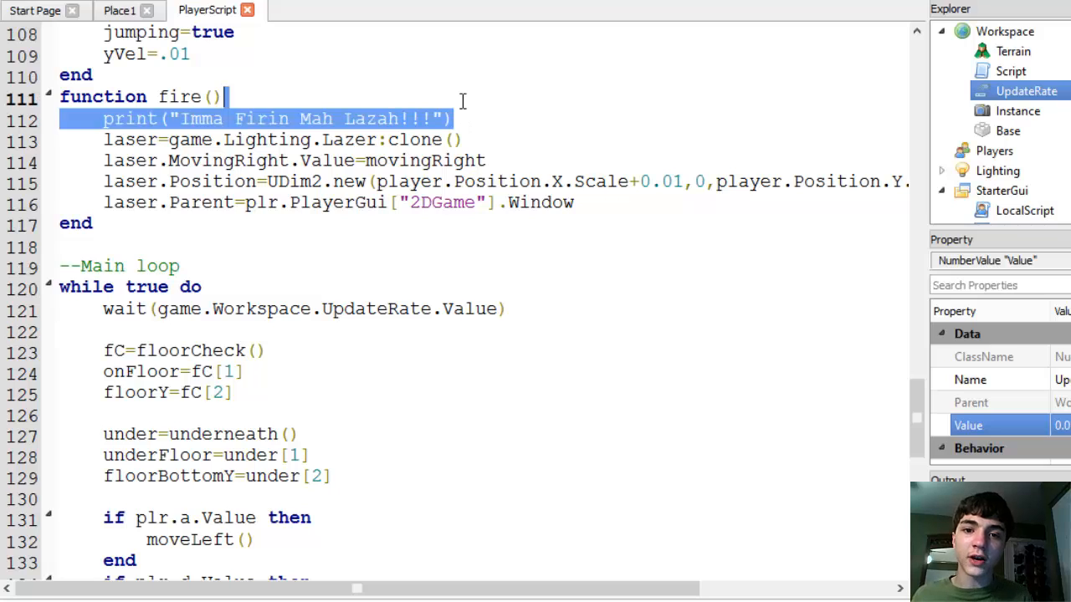
{"action": "key", "text": "Delete"}
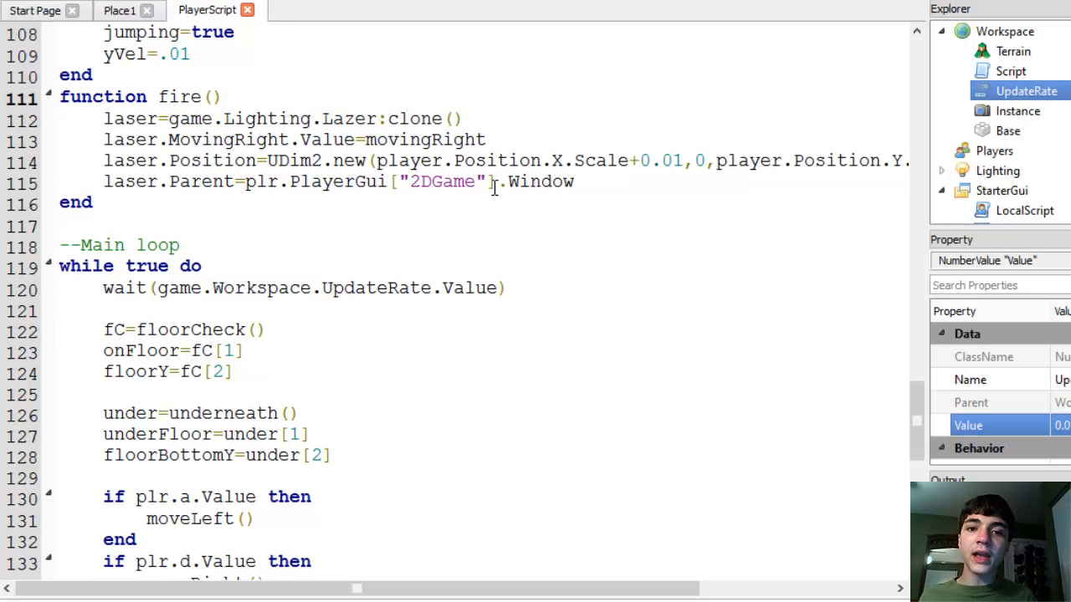
{"action": "left_click", "coordinate": [223, 96]}
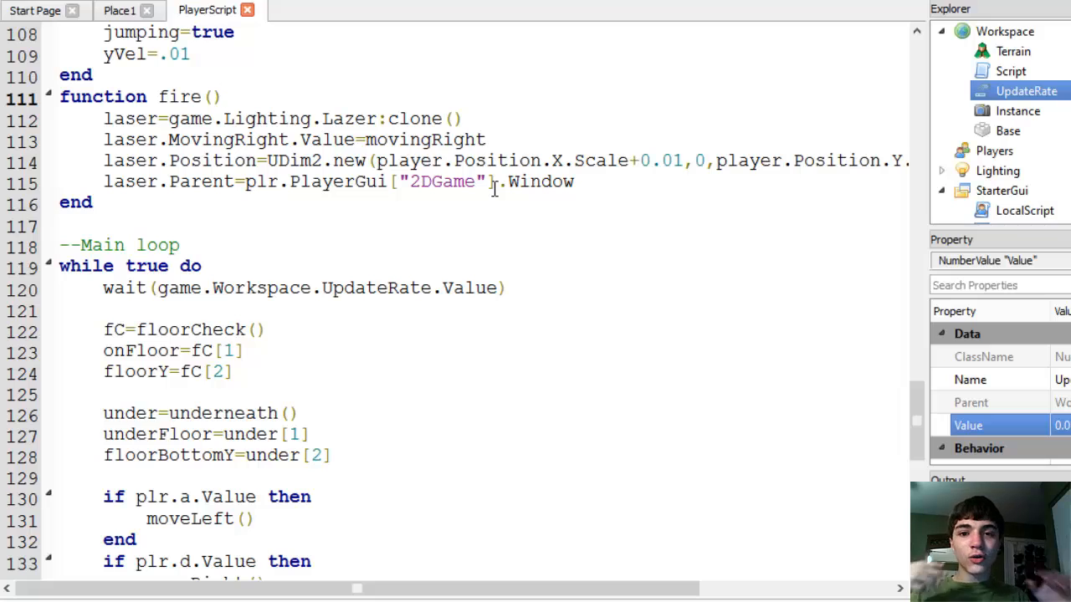
{"action": "left_click", "coordinate": [221, 97]}
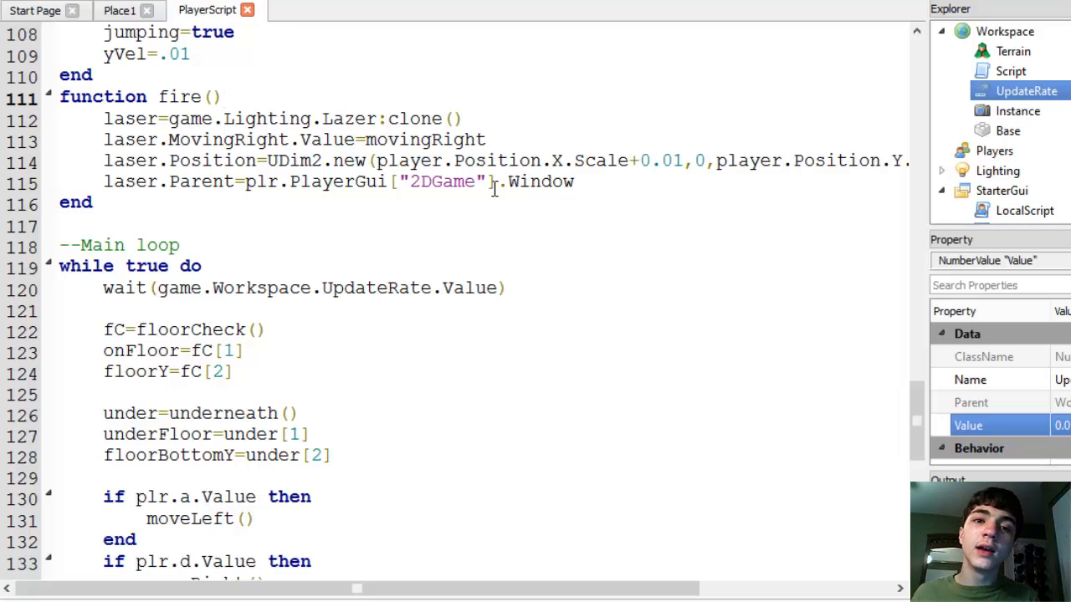
{"action": "scroll", "scroll_direction": "down", "scroll_amount": 3}
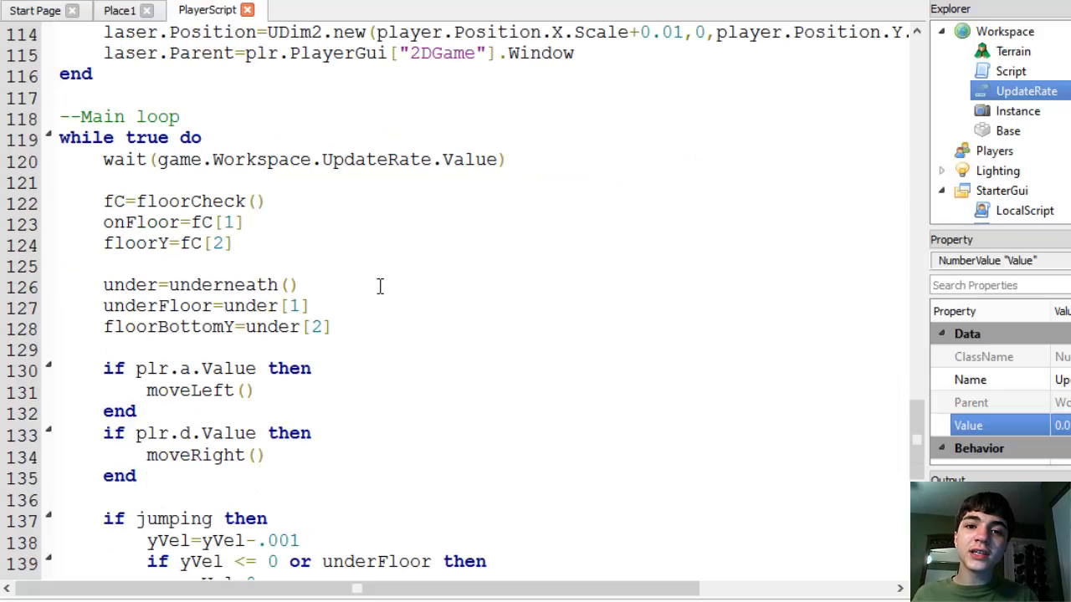
{"action": "left_click", "coordinate": [272, 160]}
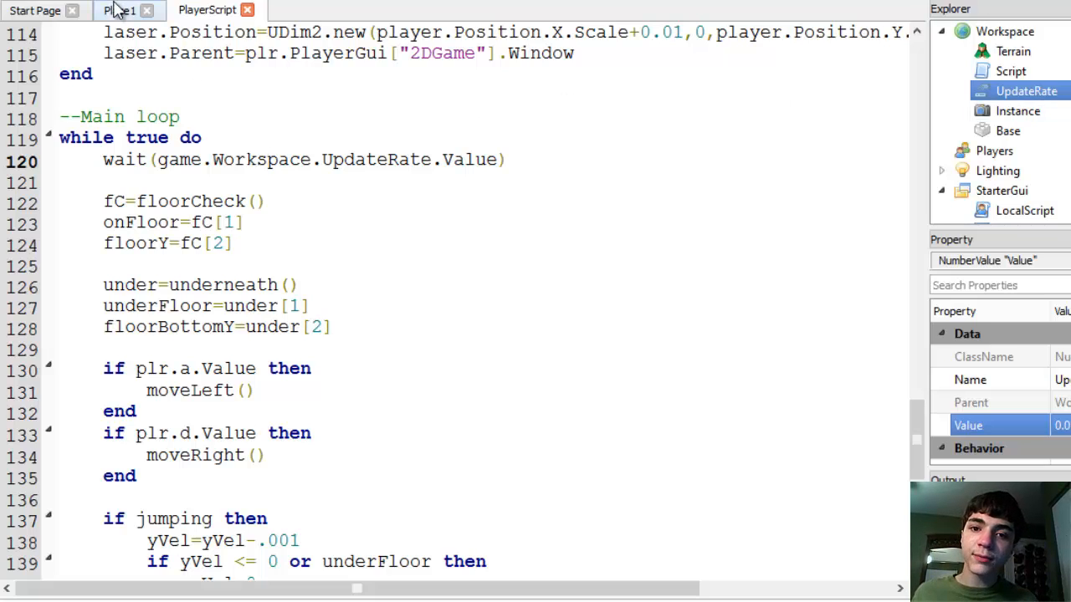
Open the Workspace Script, then expand Lighting > Lazer to show its MovingRight and Script.
{"action": "left_click", "coordinate": [118, 10]}
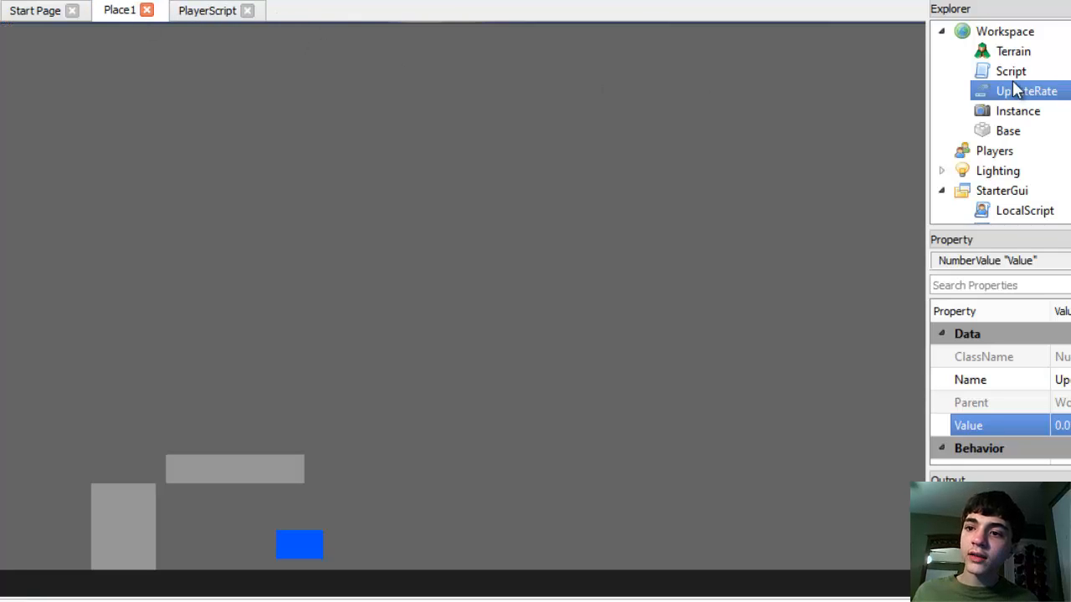
{"action": "double_click", "coordinate": [1011, 70]}
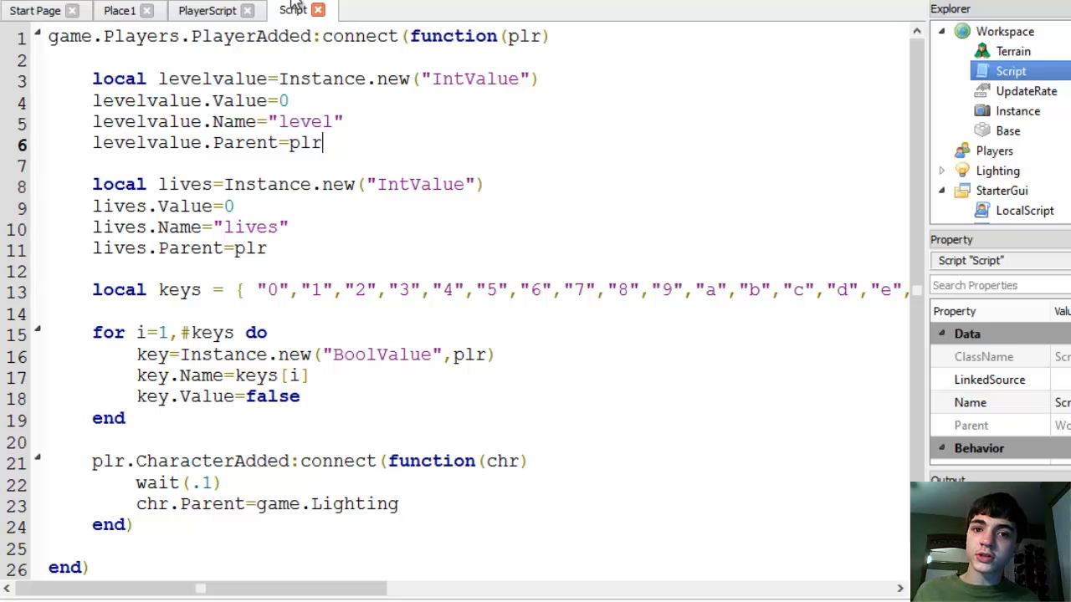
{"action": "left_click", "coordinate": [206, 10]}
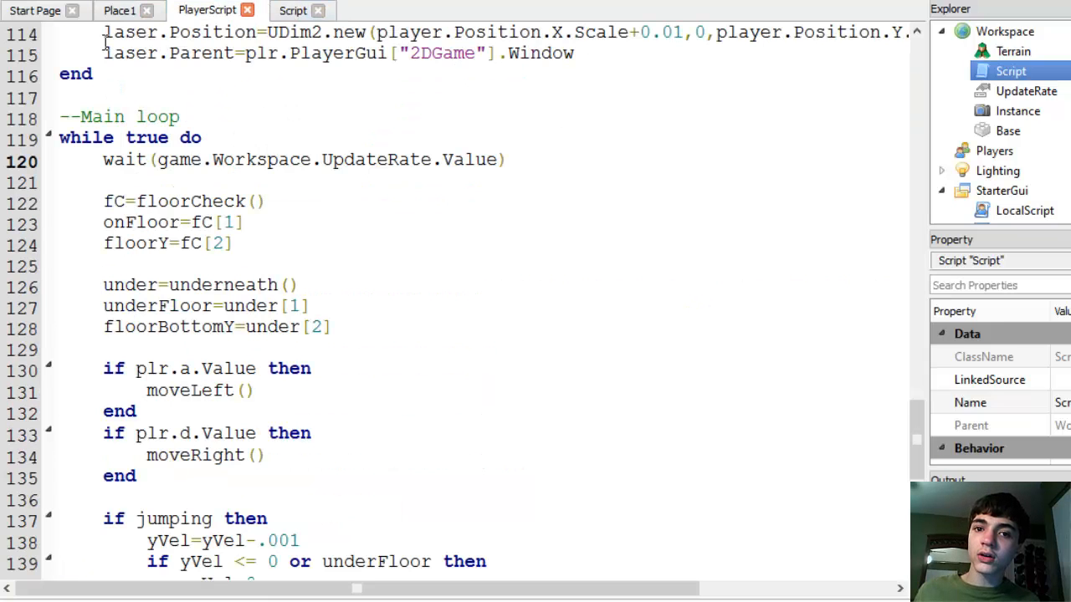
{"action": "left_click", "coordinate": [120, 10]}
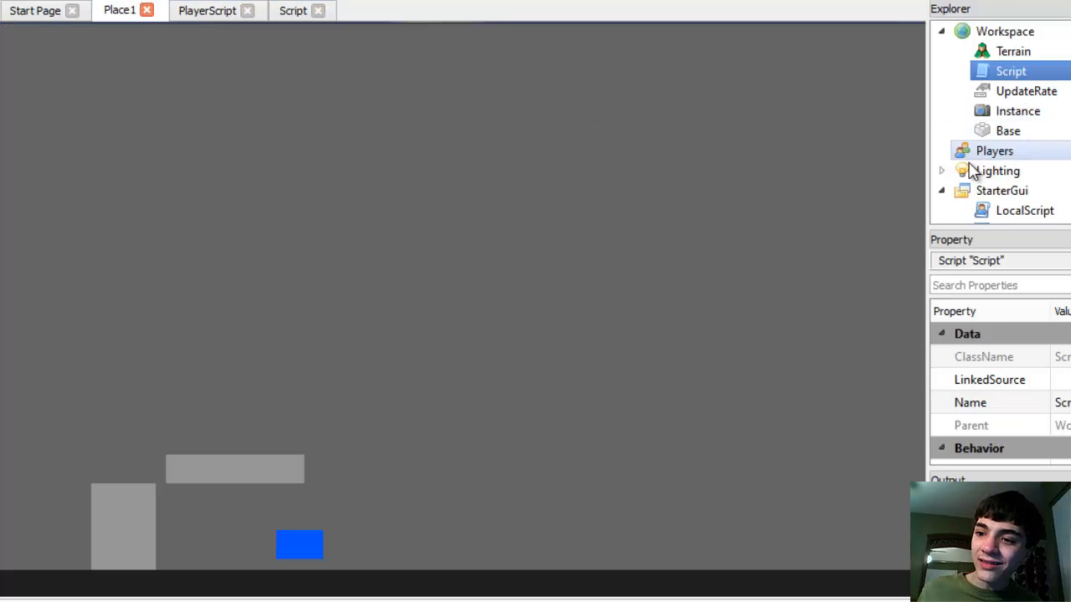
{"action": "left_click", "coordinate": [1008, 131]}
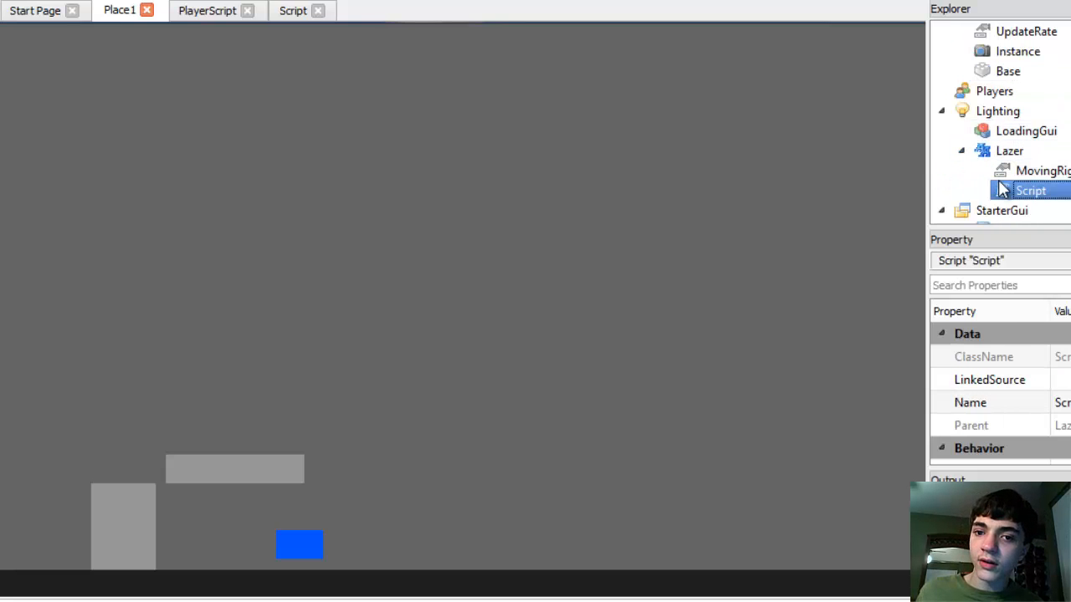
Replace the Lazer script's wait(0.005) with wait(game.Workspace.UpdateRate.Value).
{"action": "double_click", "coordinate": [1029, 190]}
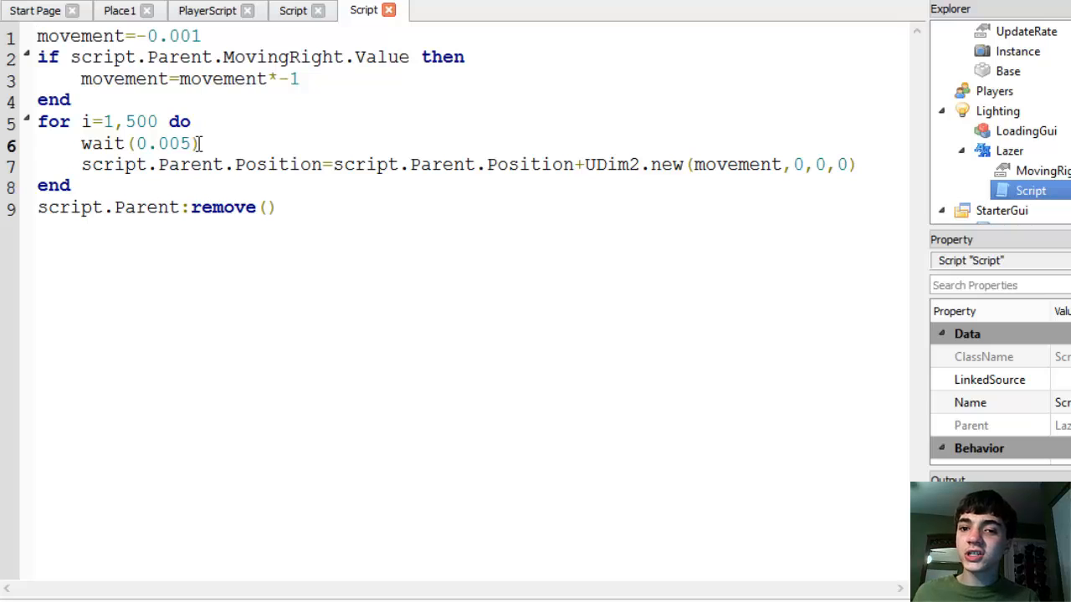
{"action": "double_click", "coordinate": [163, 143]}
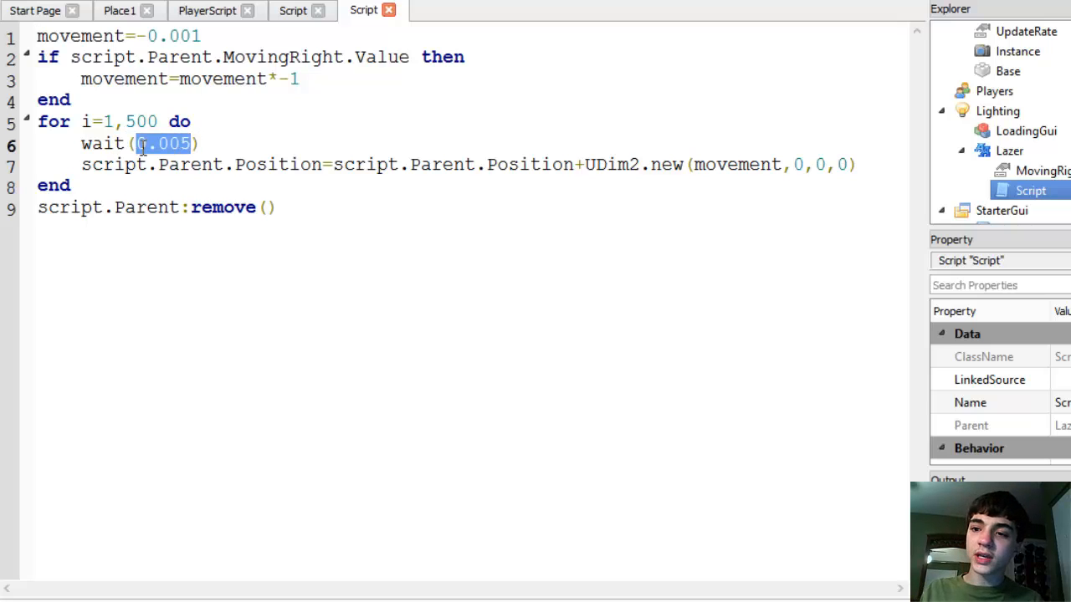
{"action": "type", "text": "qa"}
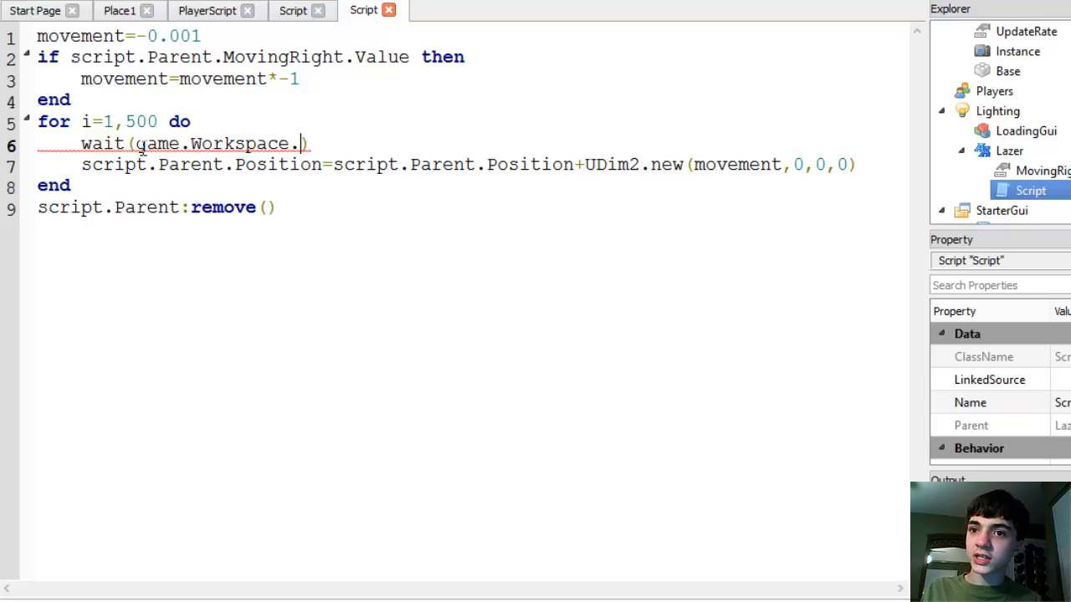
{"action": "type", "text": "UpdateRate.Value"}
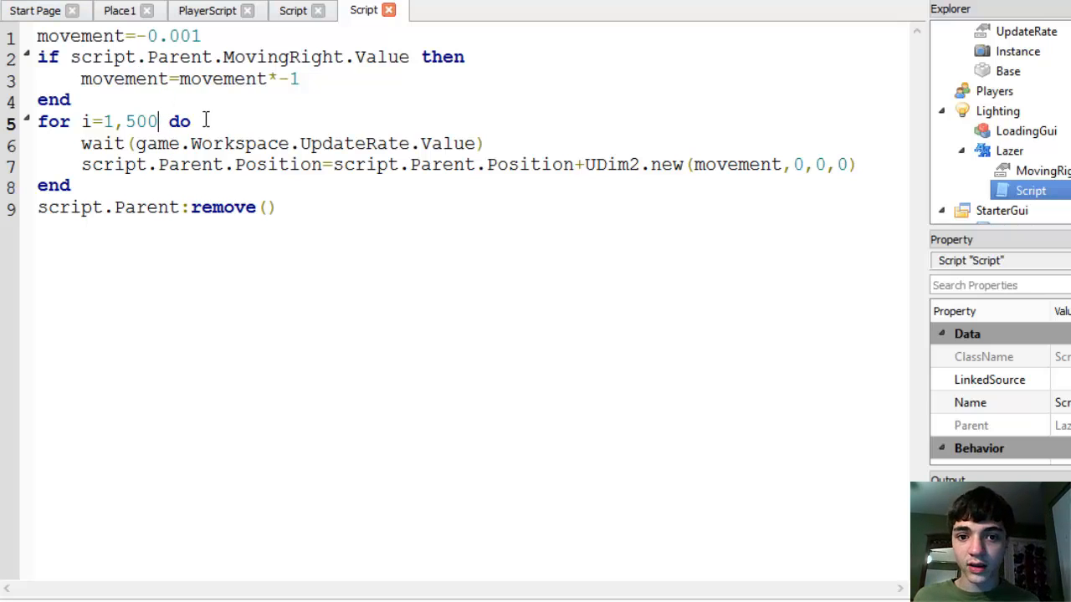
{"action": "double_click", "coordinate": [152, 121]}
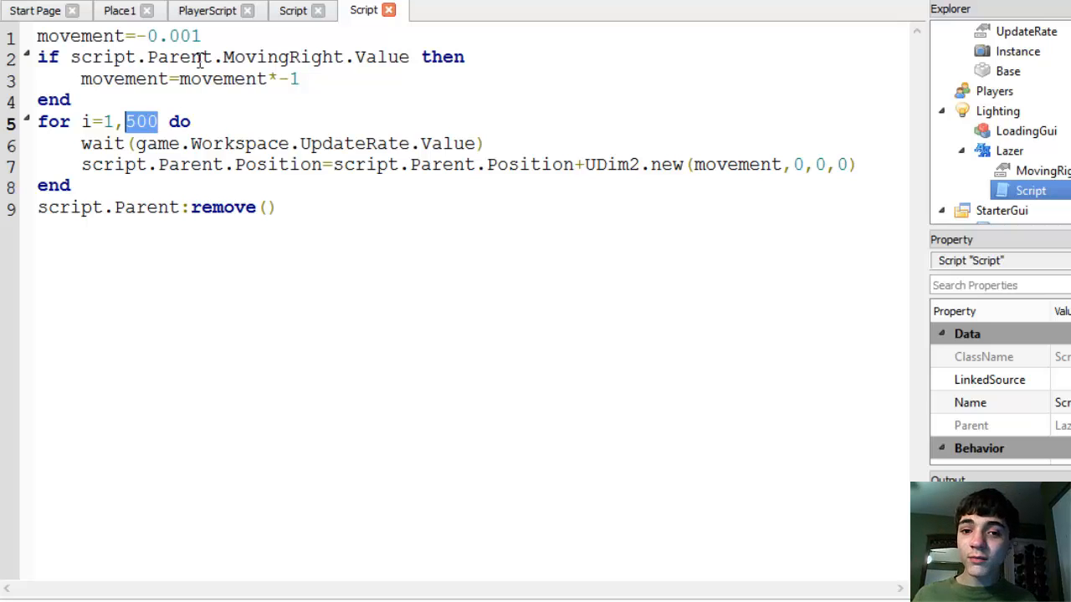
Change the laser for loop's iteration count from 500 to 30.
{"action": "left_click", "coordinate": [159, 121]}
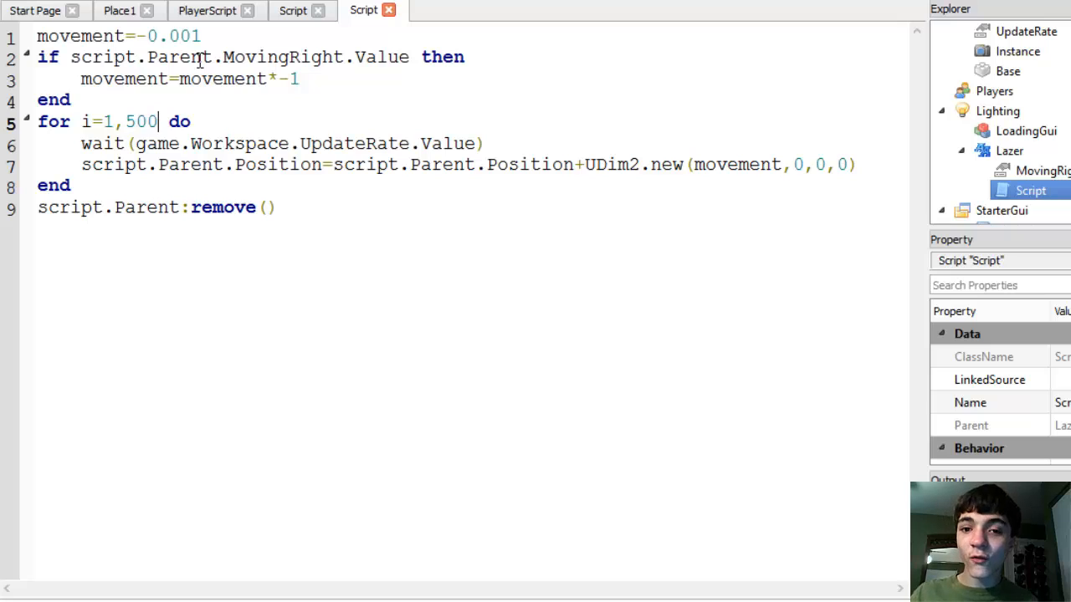
{"action": "key", "text": "Backspace"}
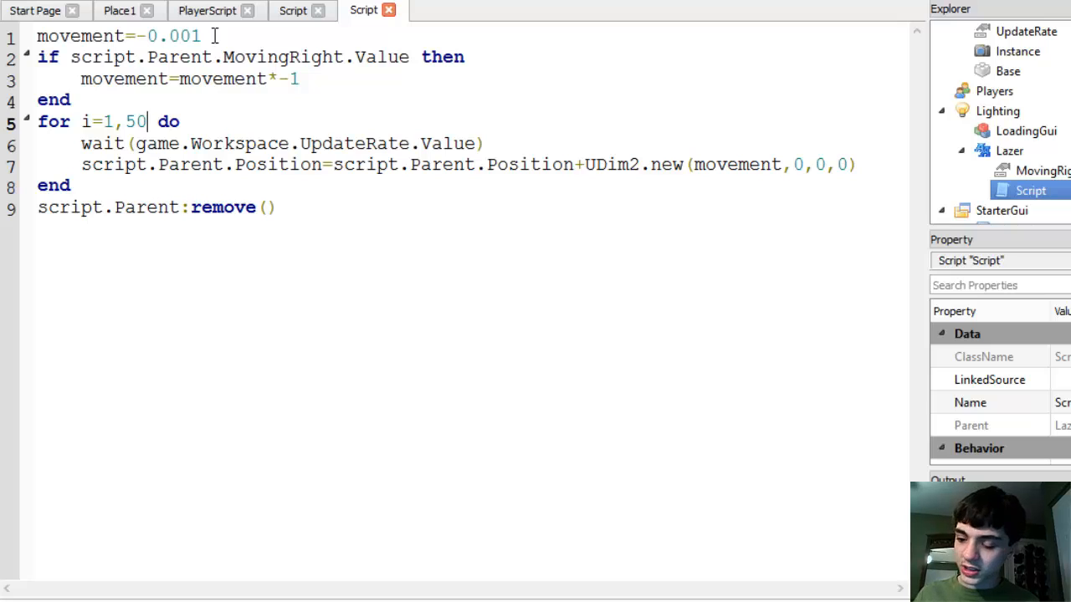
{"action": "type", "text": "30"}
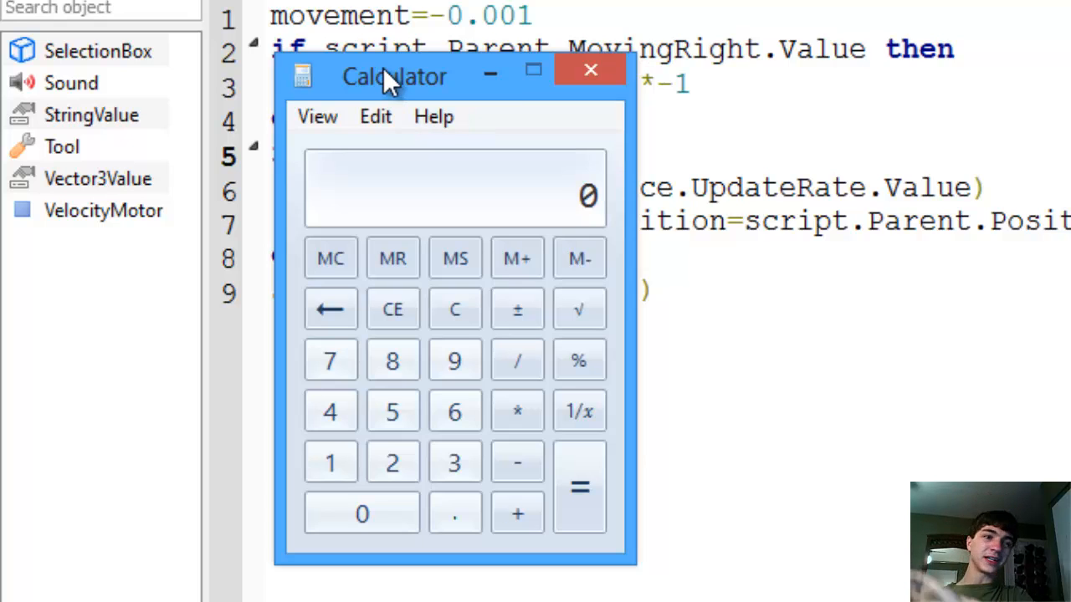
{"action": "mouse_move", "coordinate": [434, 125]}
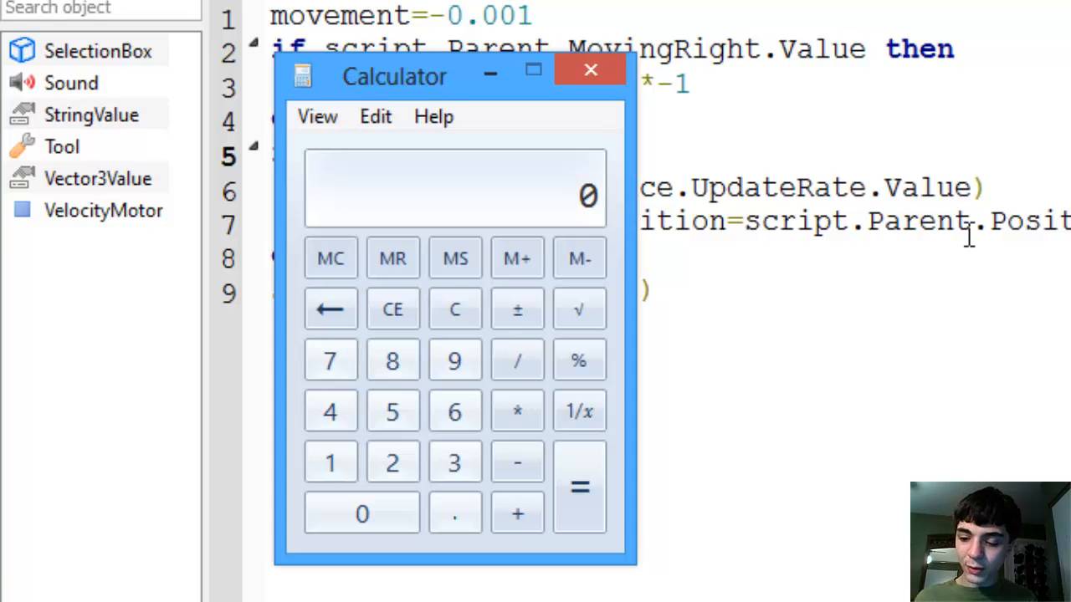
Compute 0.5 / 30 = 0.0166666666666667 in Calculator.
{"action": "left_click", "coordinate": [392, 411]}
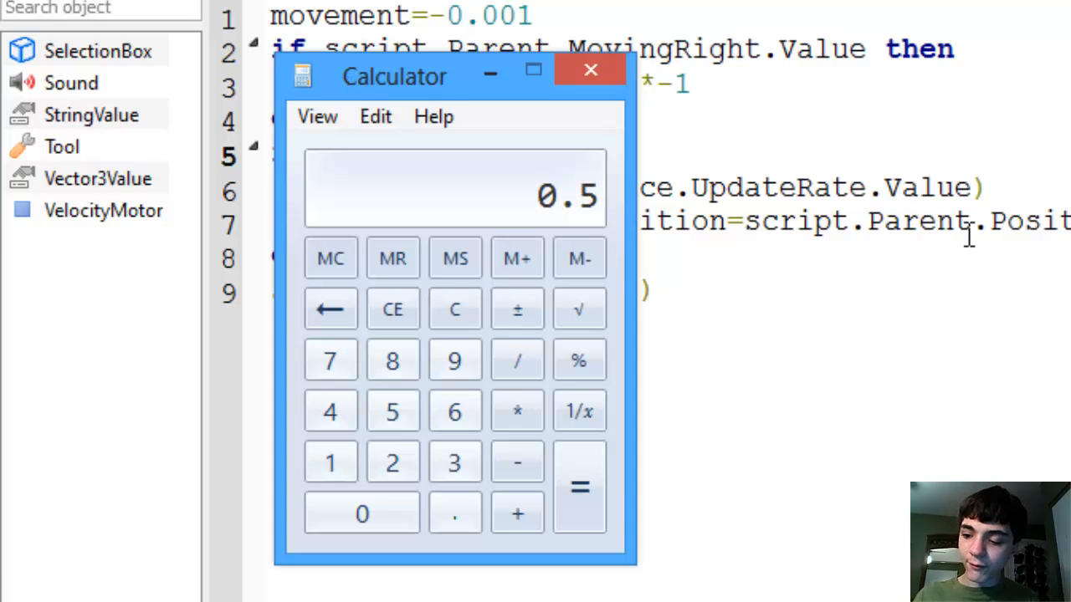
{"action": "left_click", "coordinate": [517, 359]}
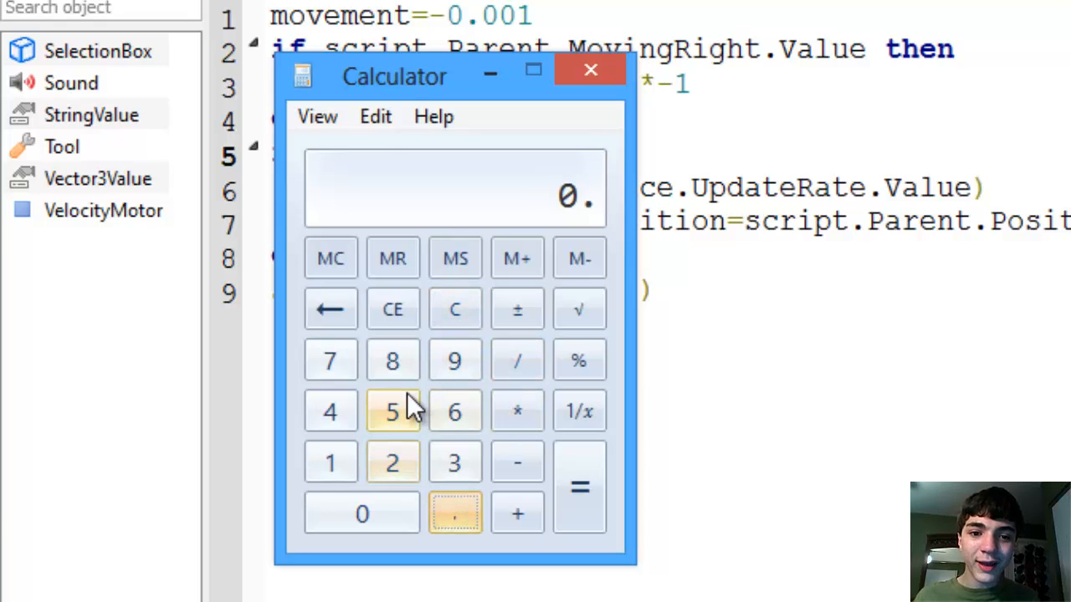
{"action": "left_click", "coordinate": [454, 462]}
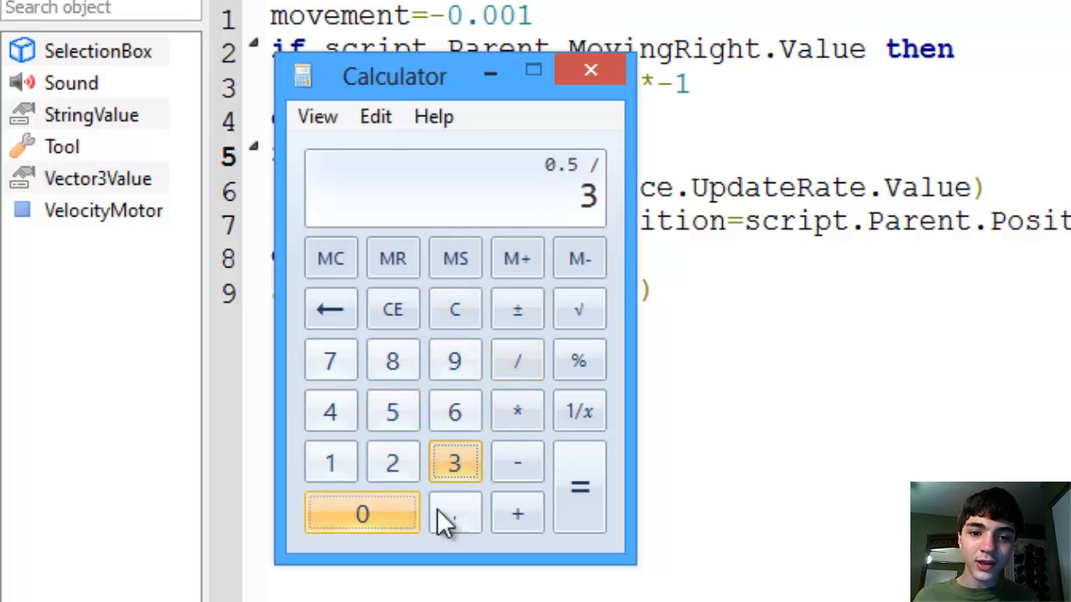
{"action": "left_click", "coordinate": [579, 487]}
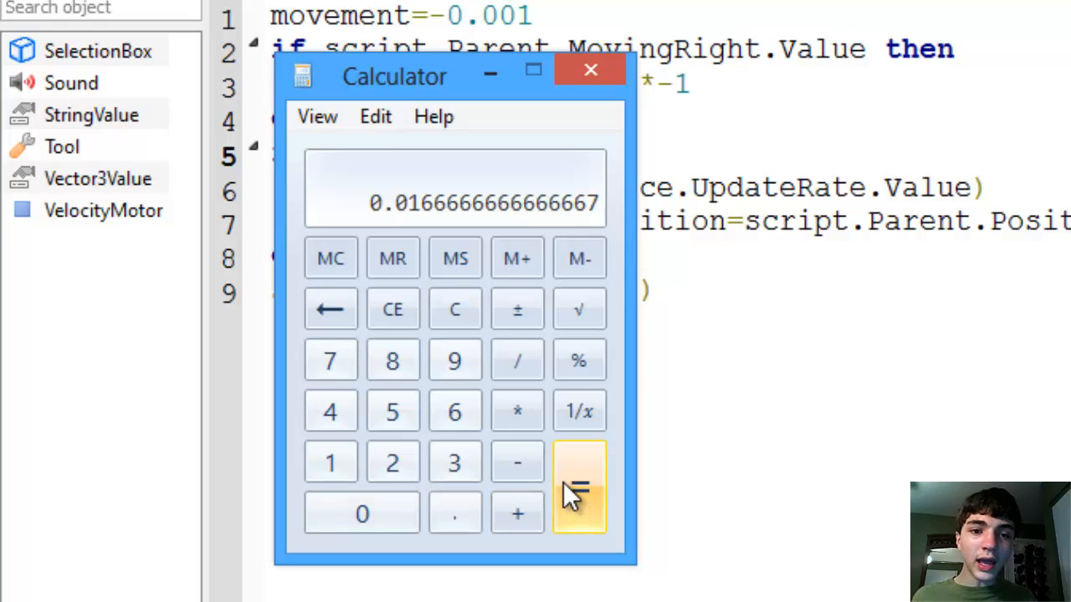
{"action": "mouse_move", "coordinate": [579, 481]}
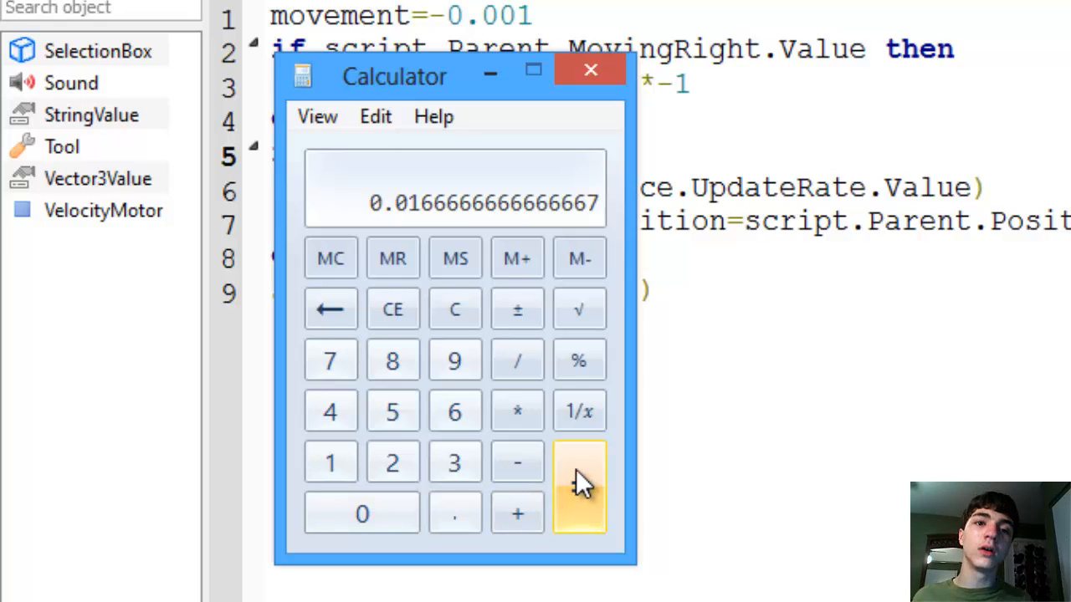
{"action": "mouse_move", "coordinate": [579, 411]}
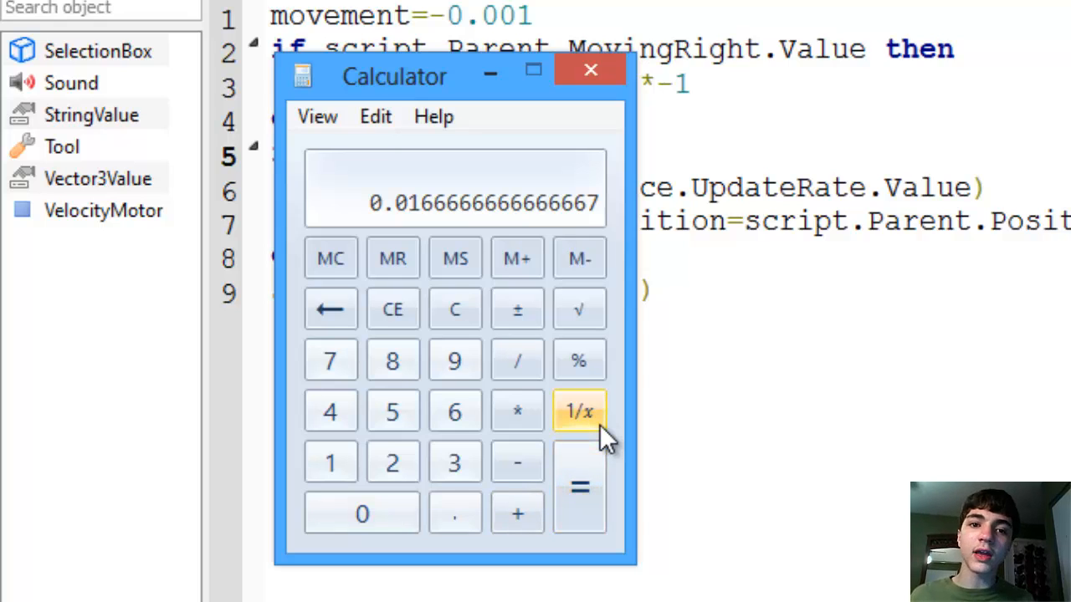
{"action": "mouse_move", "coordinate": [659, 459]}
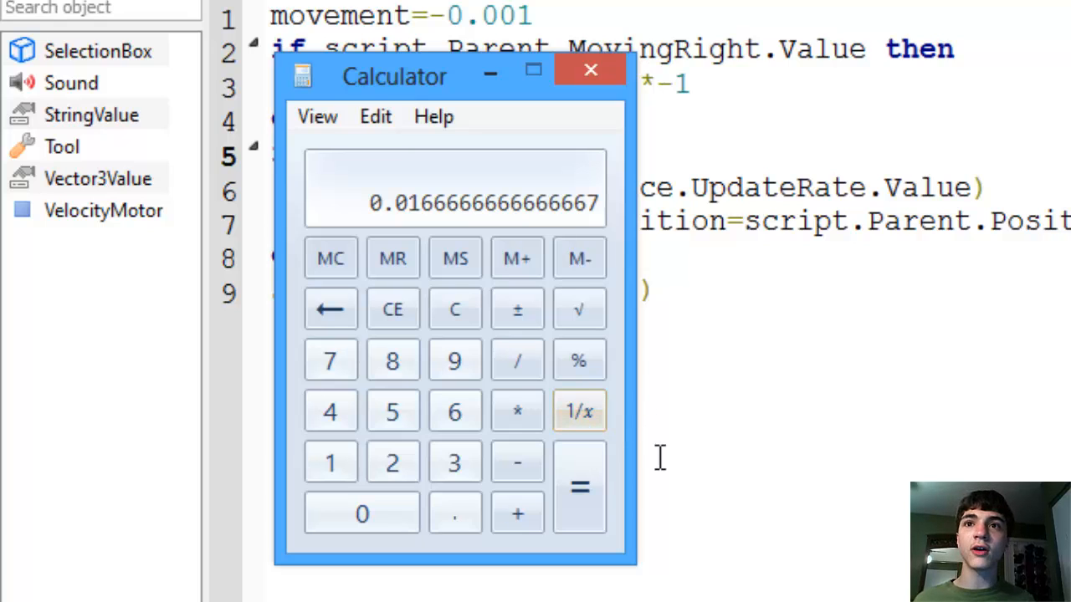
{"action": "mouse_move", "coordinate": [579, 410]}
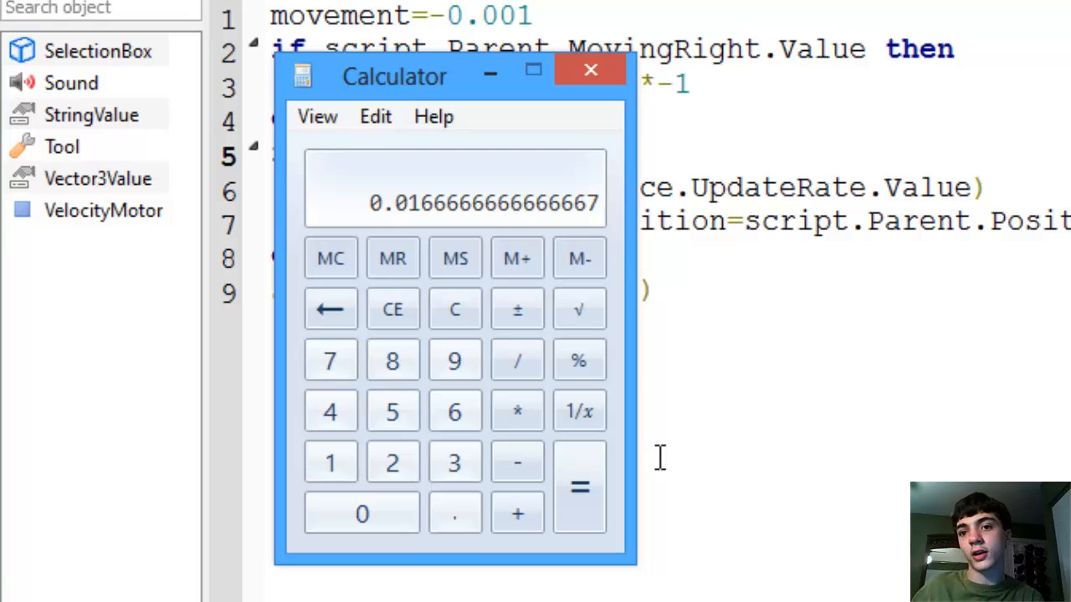
{"action": "mouse_move", "coordinate": [452, 79]}
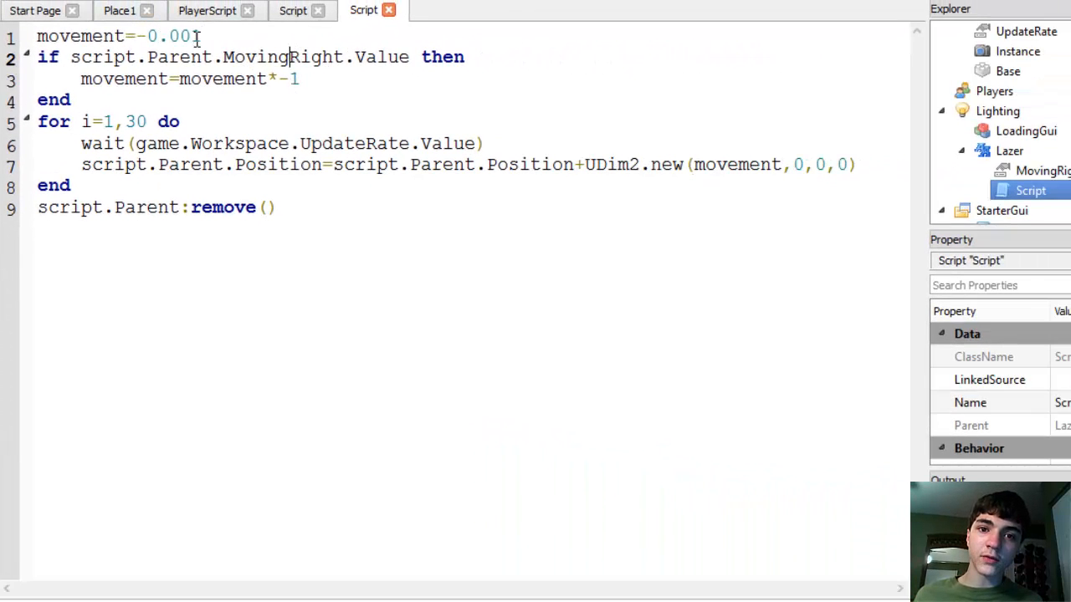
Set the Lazer script's movement to -0.017 instead of -0.001.
{"action": "type", "text": "17"}
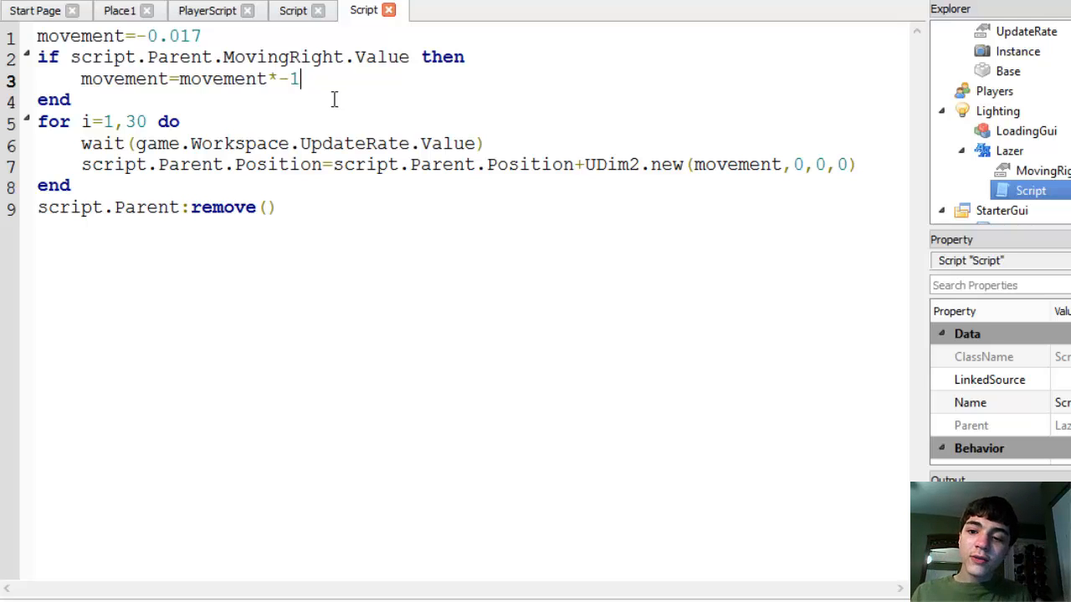
Check PlayerScript's main loop, return to Place1 and bring up the Tools > Test play options.
{"action": "left_click", "coordinate": [206, 10]}
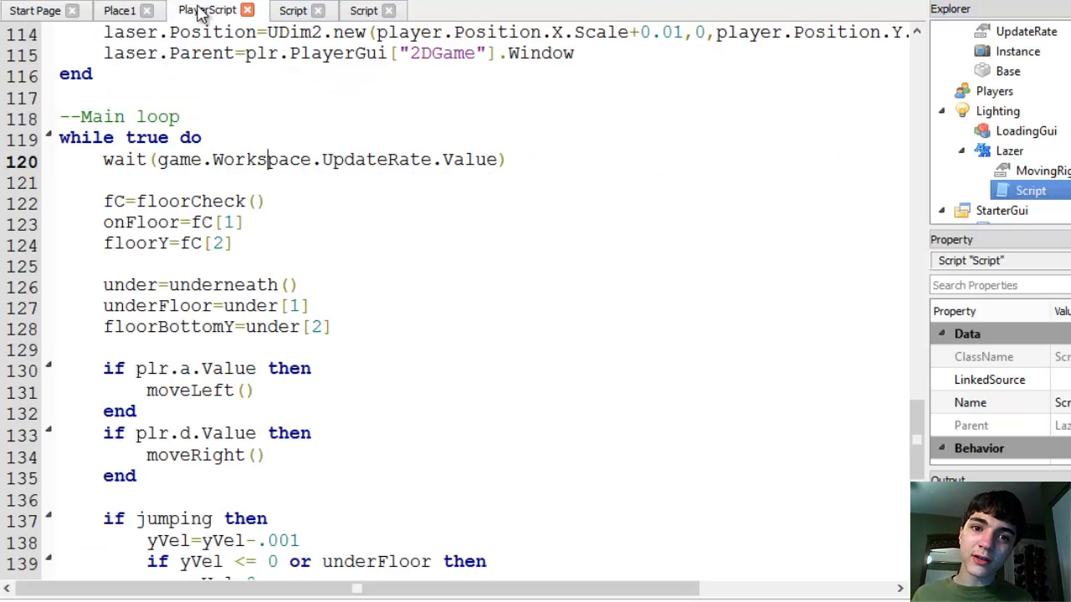
{"action": "left_click", "coordinate": [119, 10]}
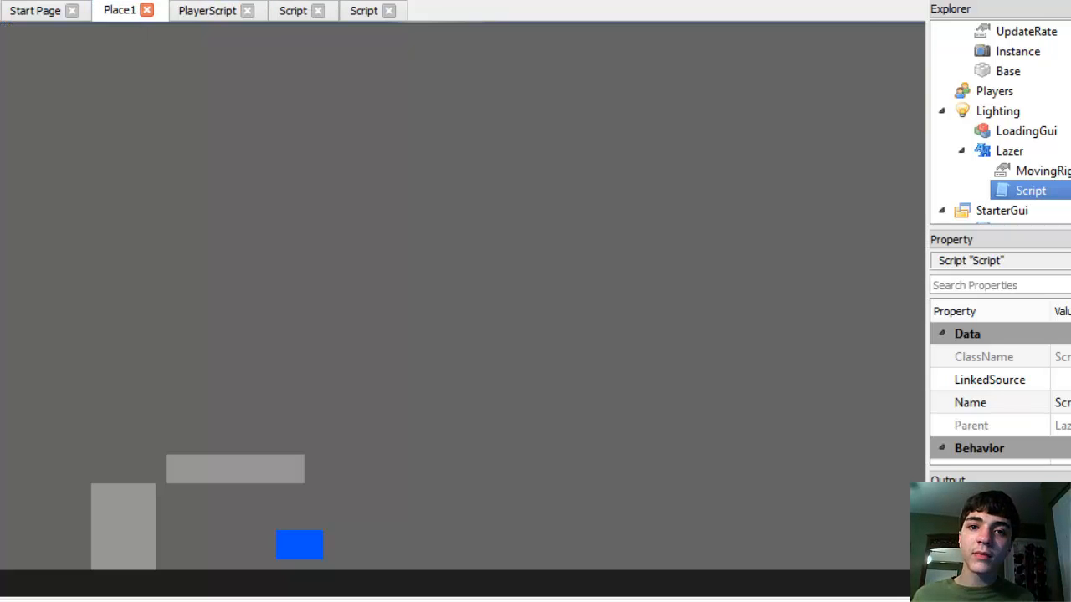
{"action": "left_click", "coordinate": [123, 15]}
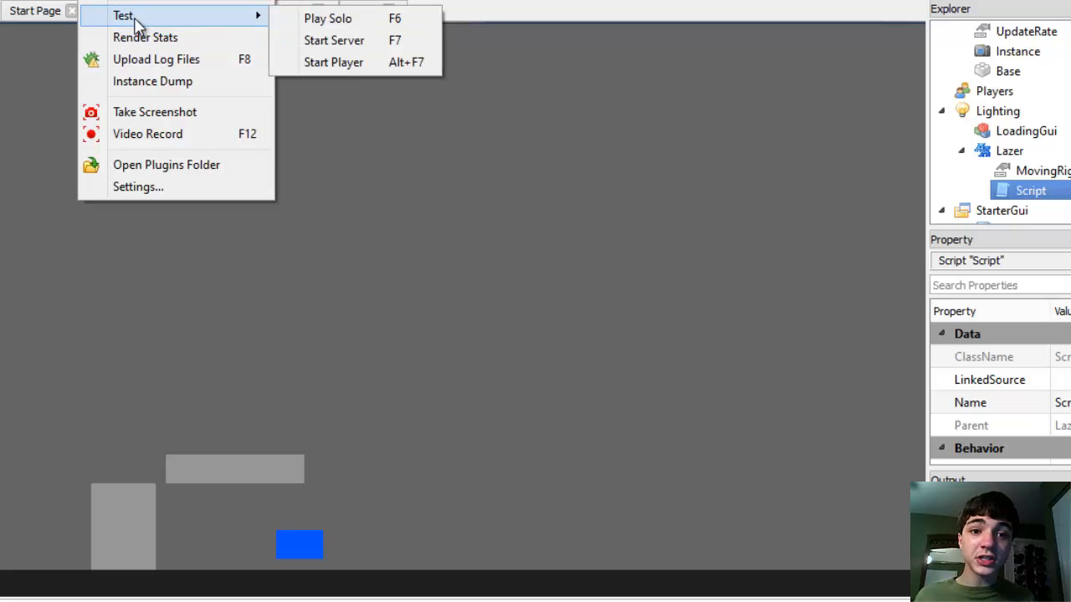
{"action": "mouse_move", "coordinate": [355, 62]}
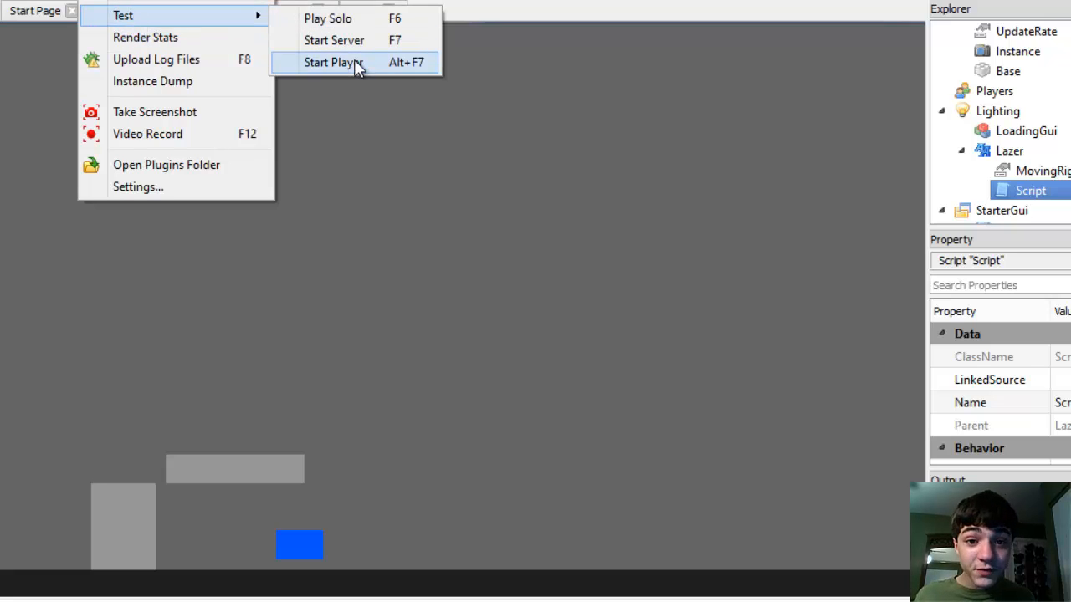